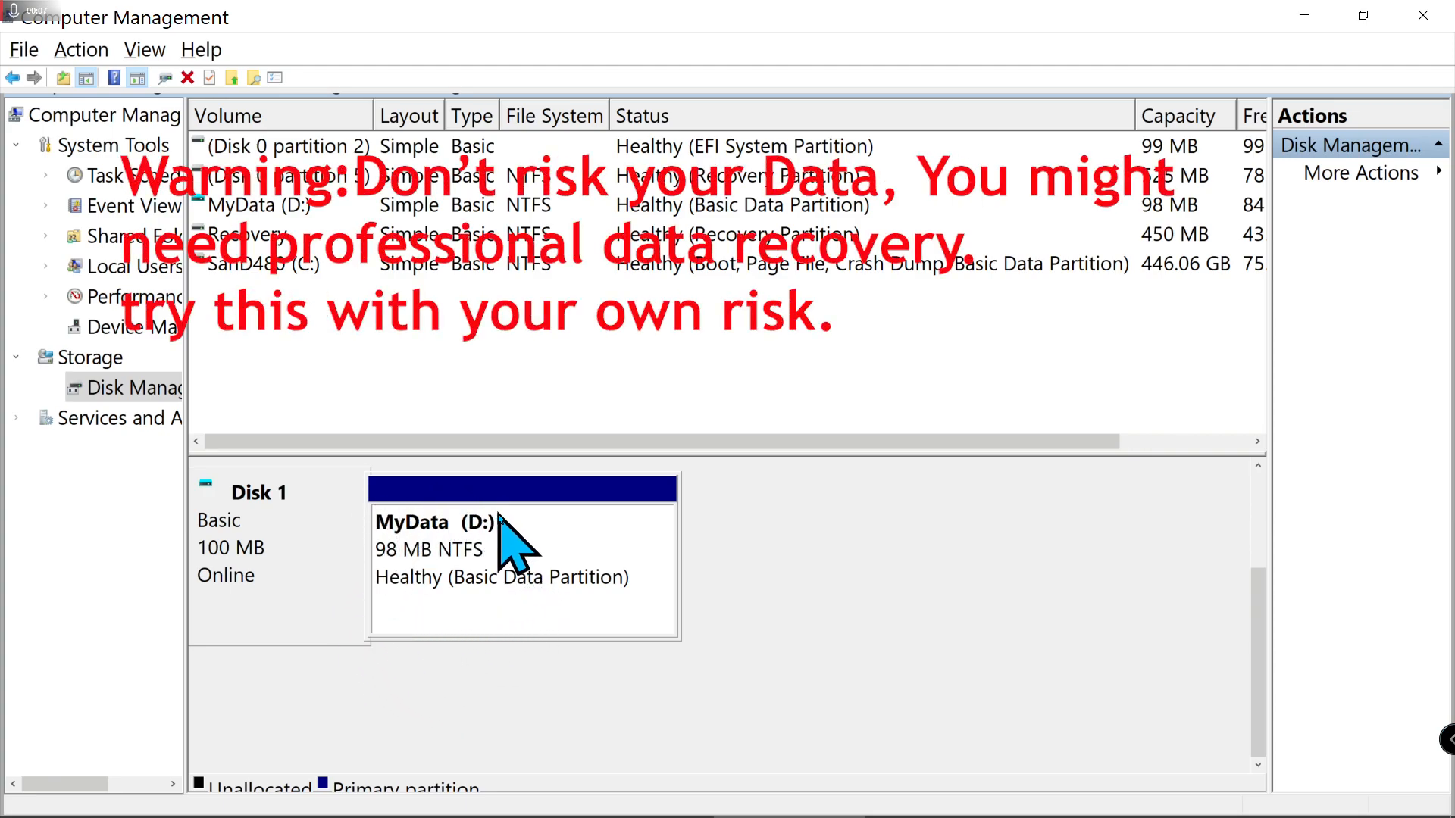
pyautogui.moveTo(466, 617)
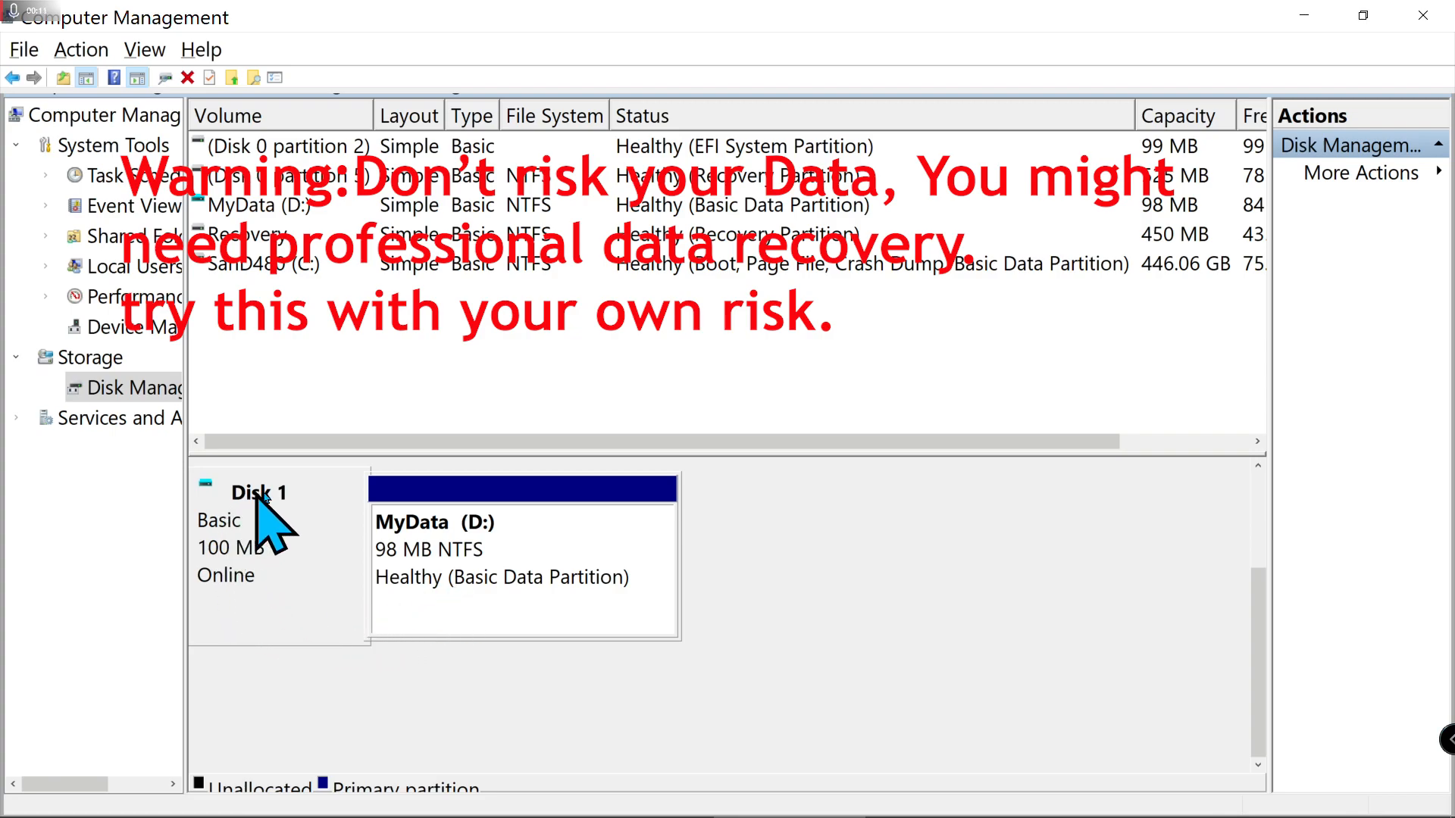
pyautogui.moveTo(511, 617)
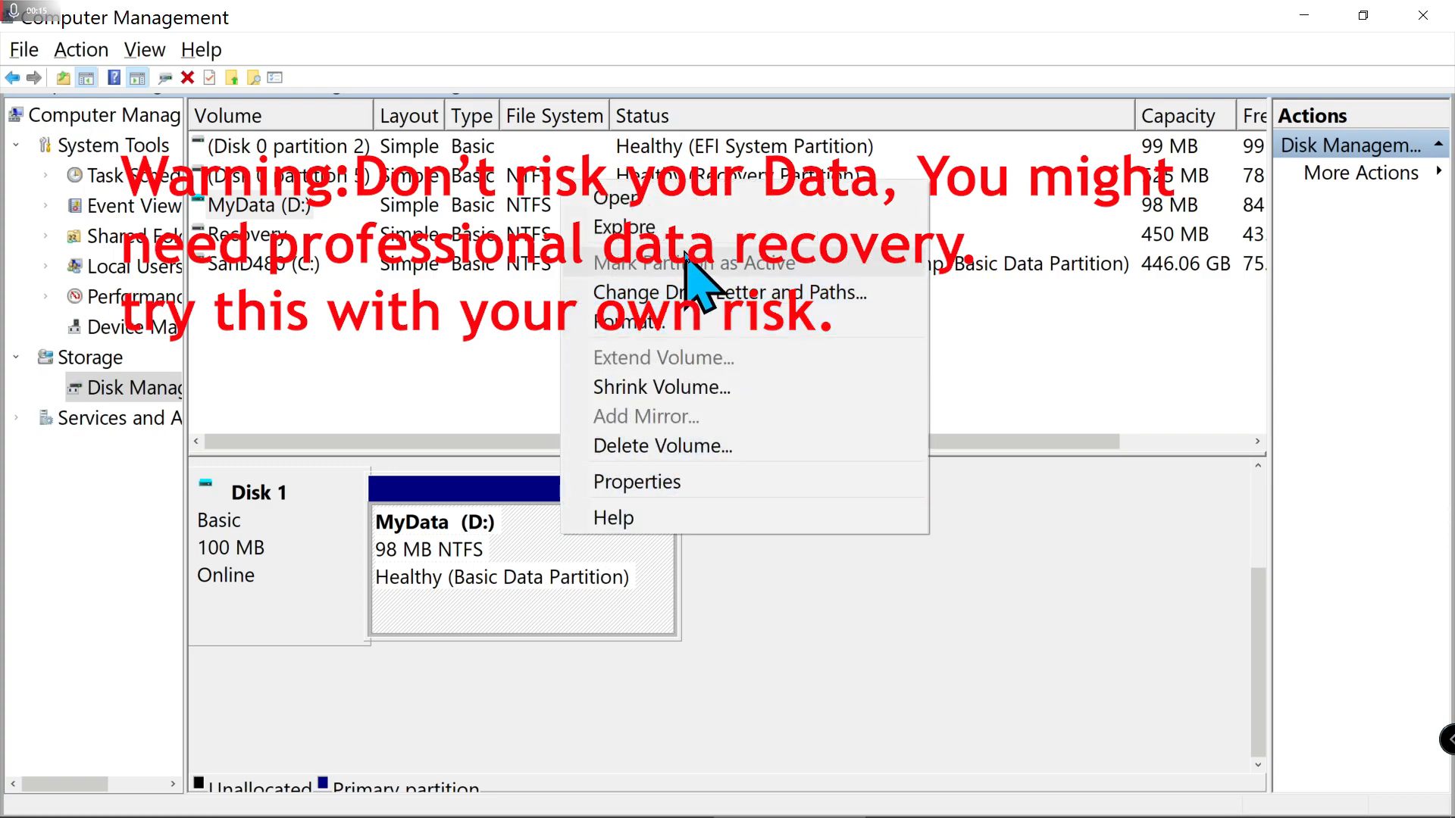
# - Preview the intel tiger lake picture on MyData (D:) before deleting the volume
pyautogui.click(623, 228)
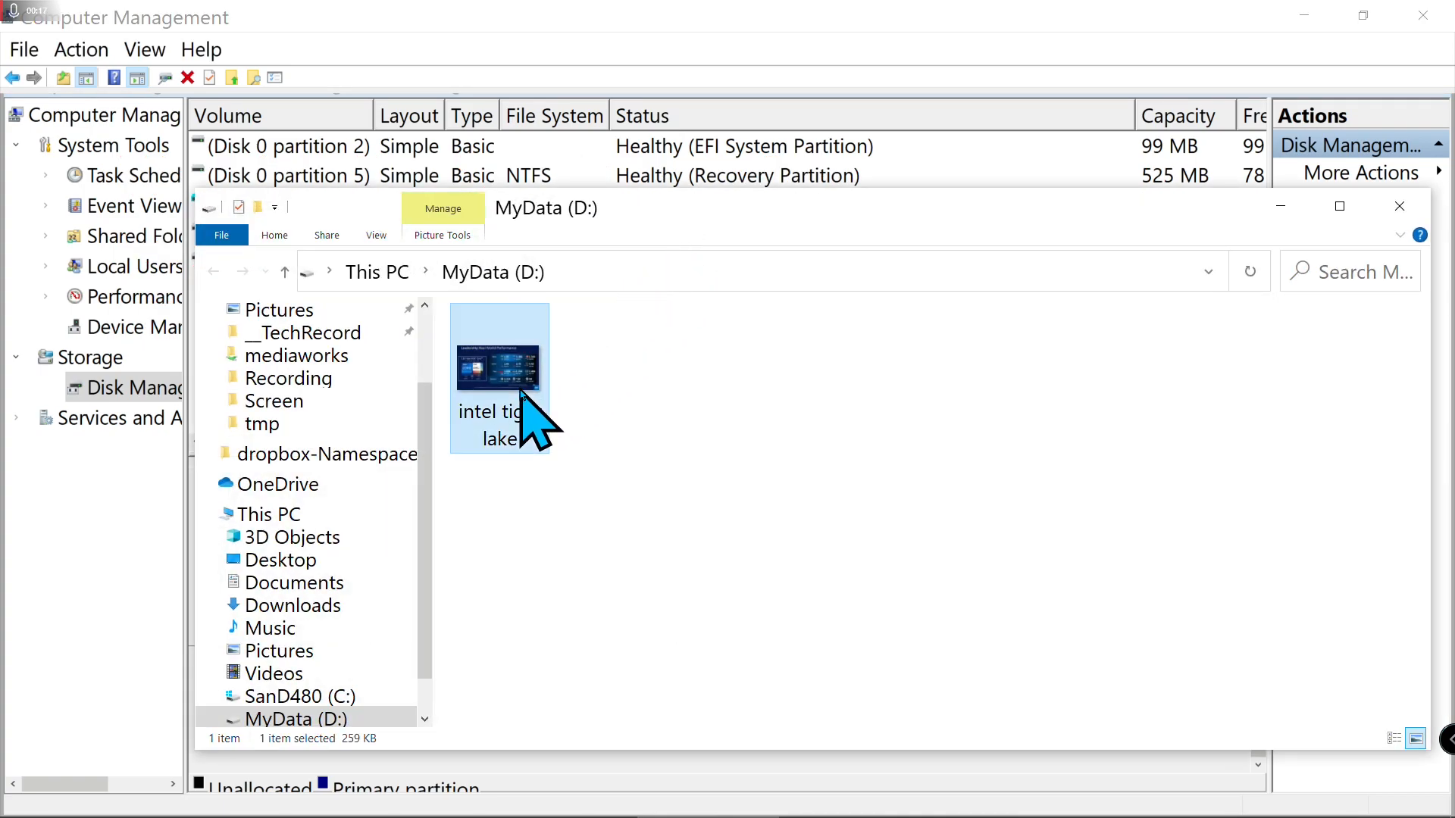
pyautogui.doubleClick(498, 377)
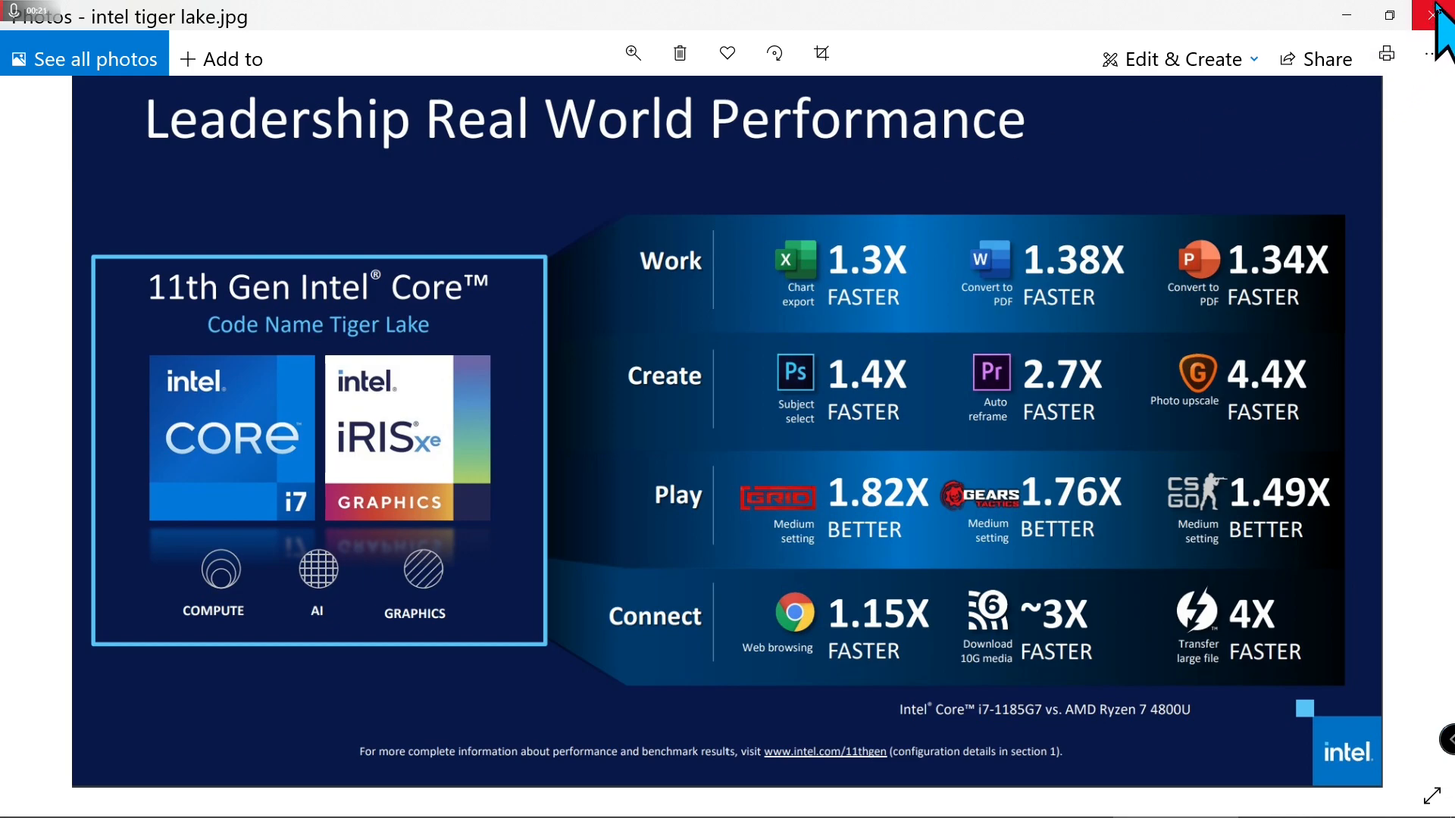
pyautogui.click(1445, 15)
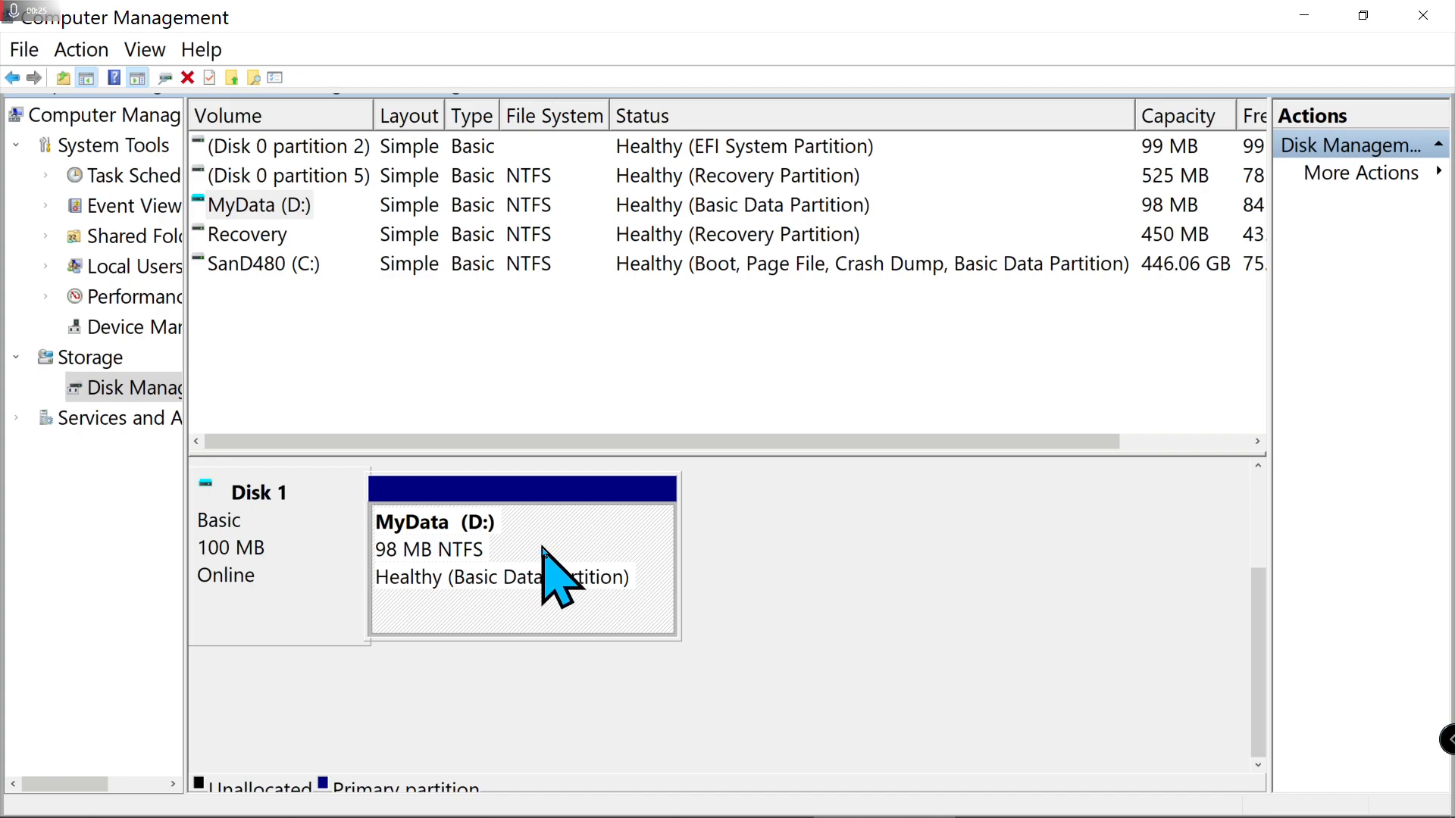
# - Delete the MyData (D:) volume from Disk 1 via its context menu
pyautogui.rightClick(523, 576)
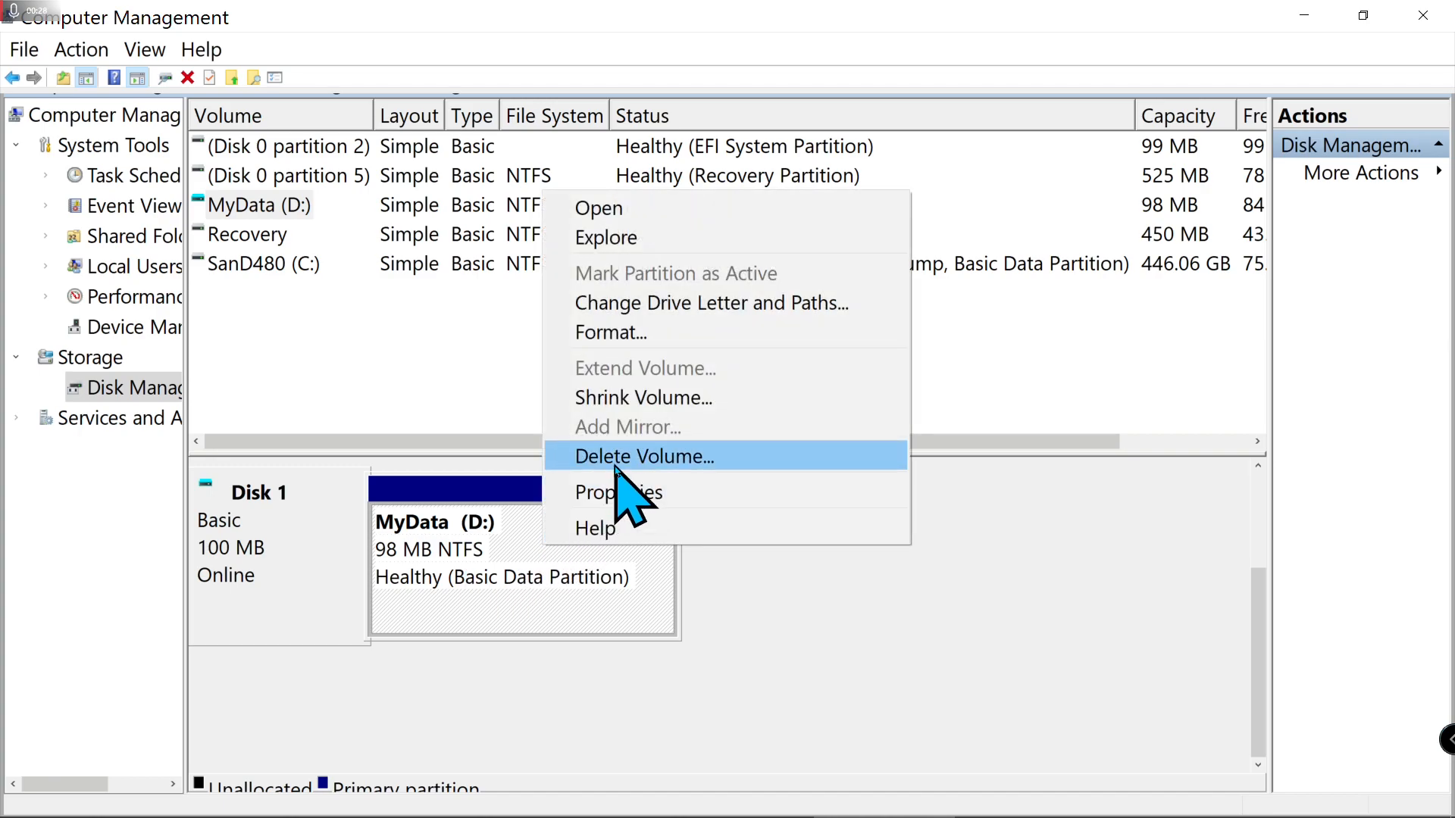
pyautogui.click(644, 456)
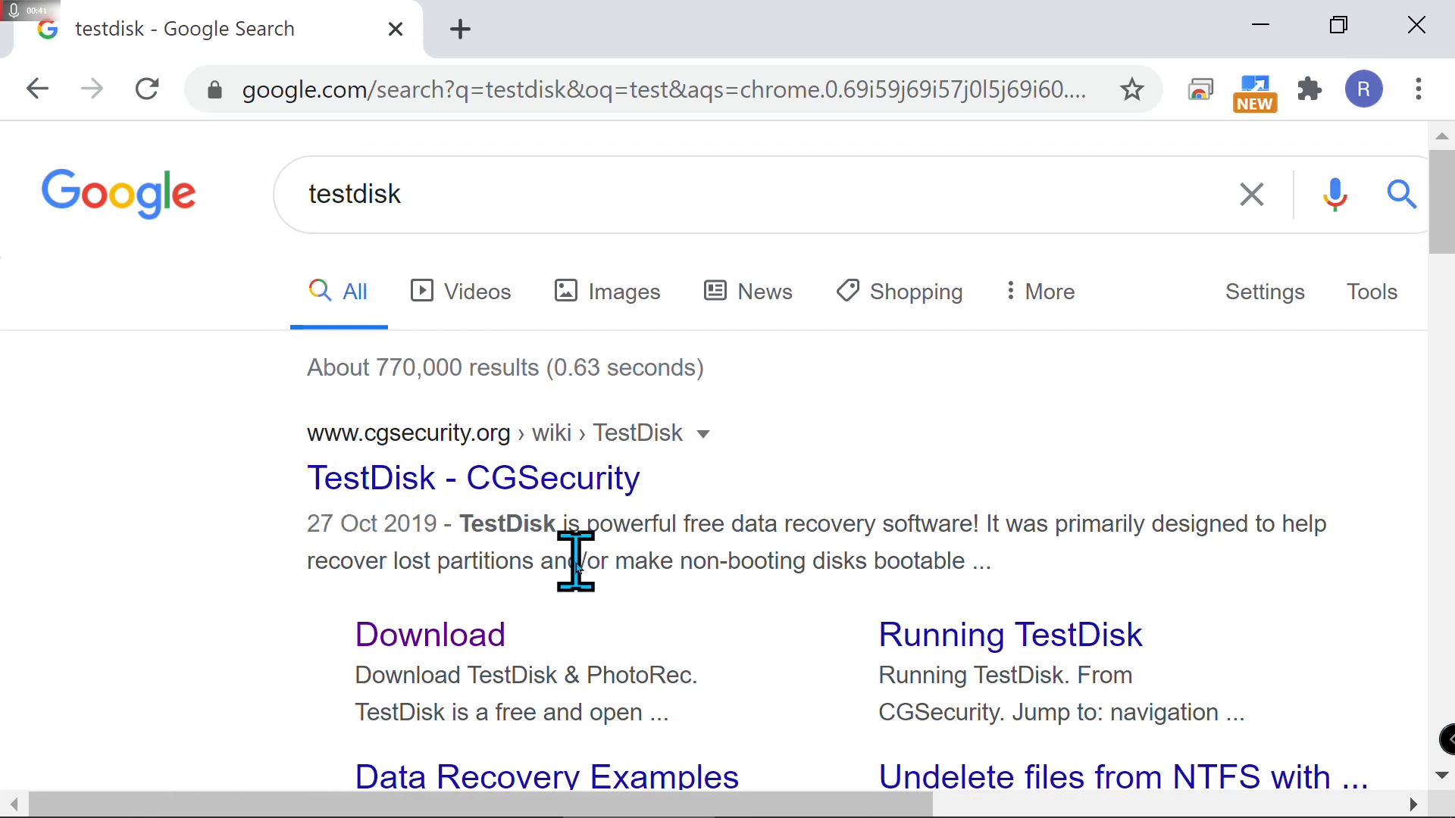
pyautogui.moveTo(582, 645)
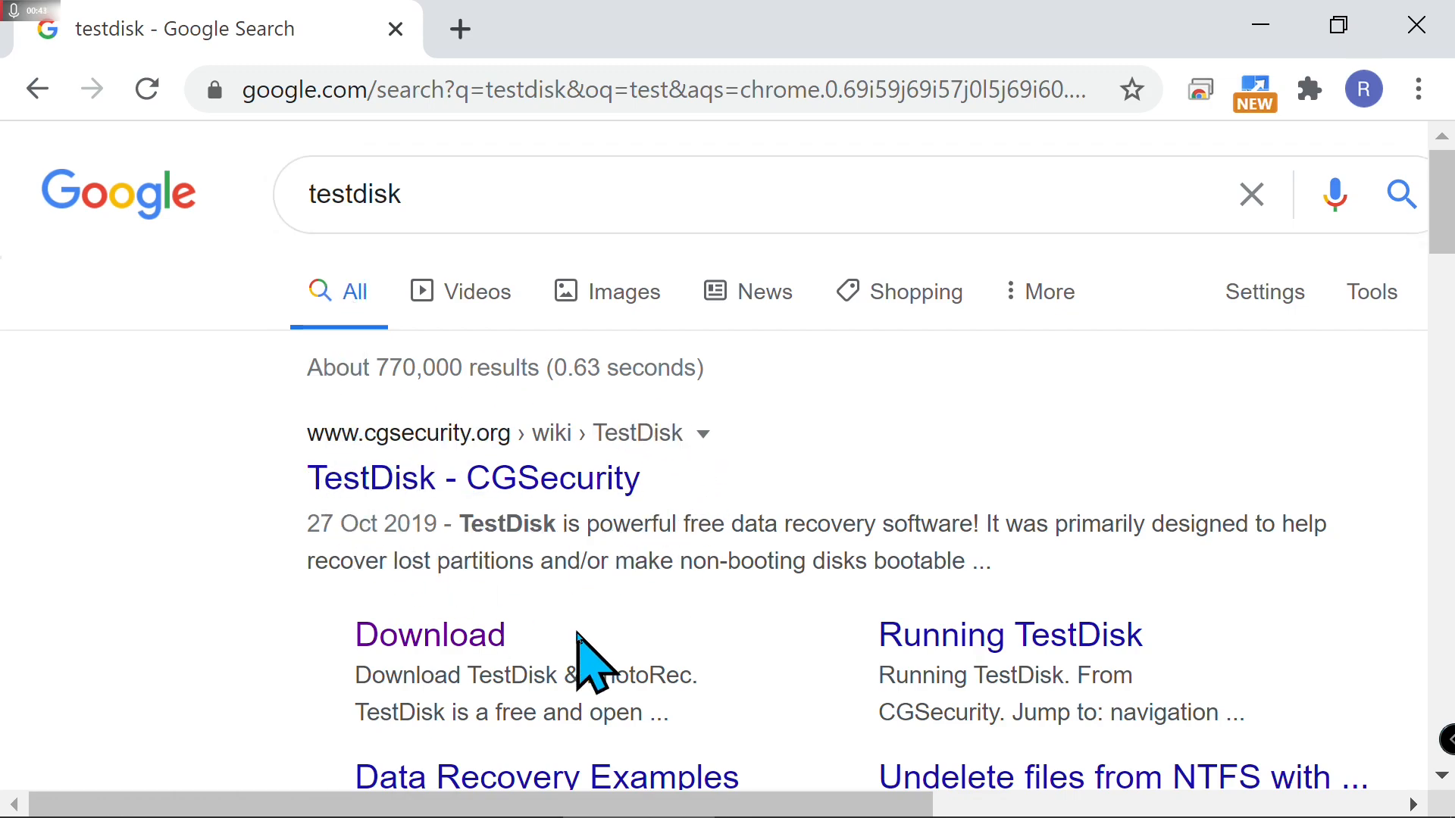
# - Download testdisk-7.2-WIP.win.zip from CGSecurity into the Documents folder
pyautogui.click(429, 635)
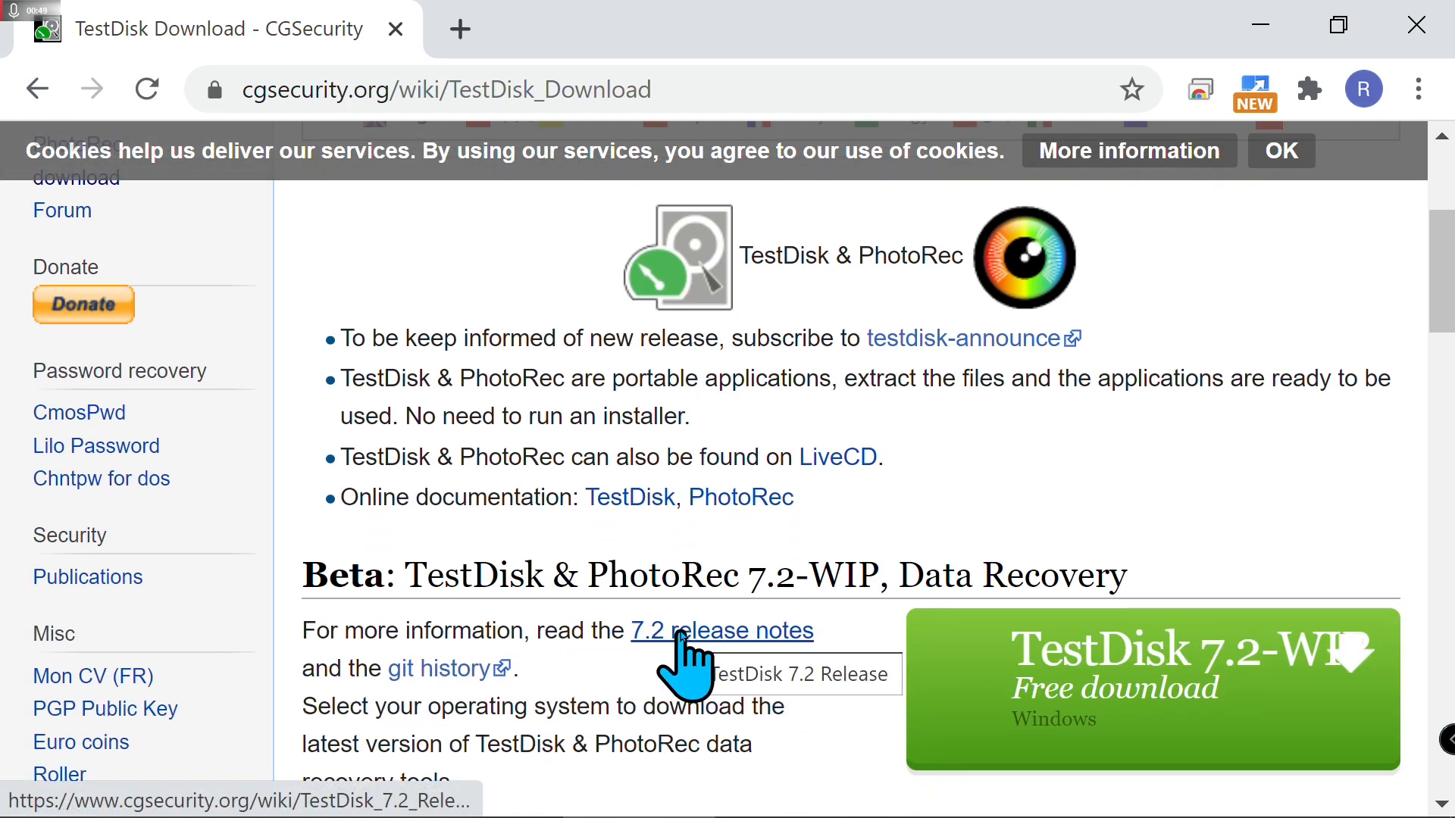
pyautogui.scroll(-3)
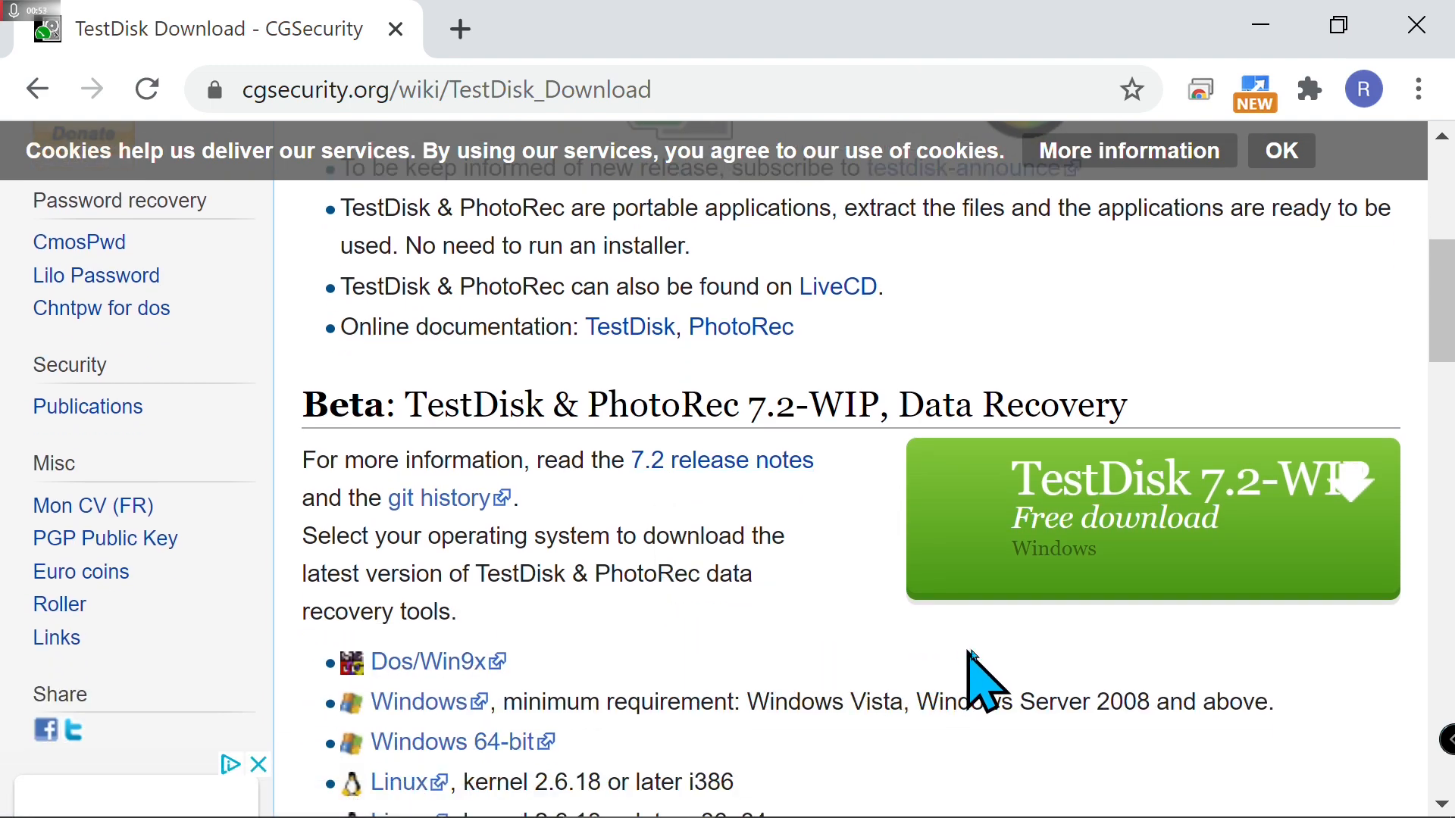
pyautogui.moveTo(1100, 547)
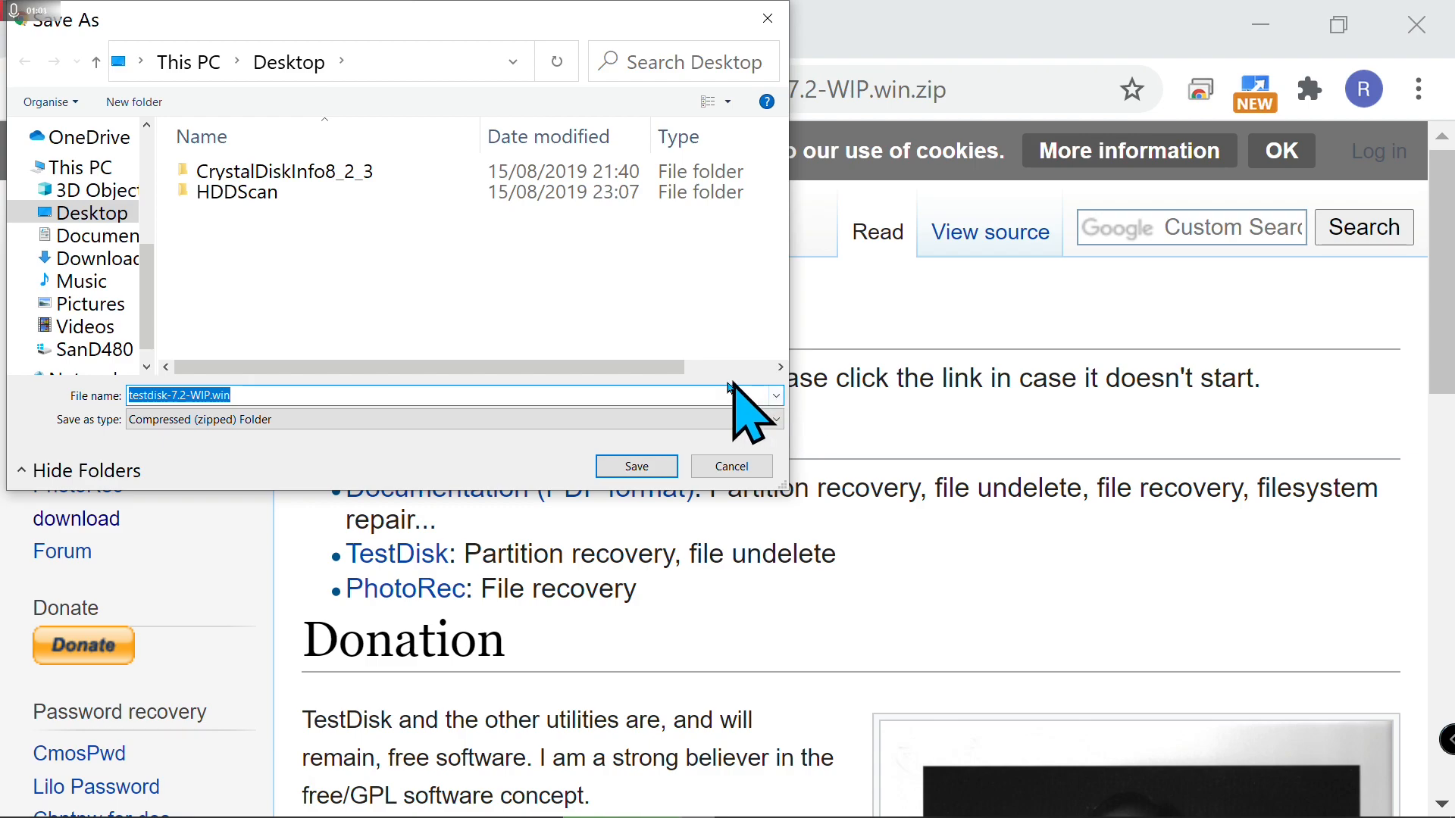
pyautogui.click(97, 235)
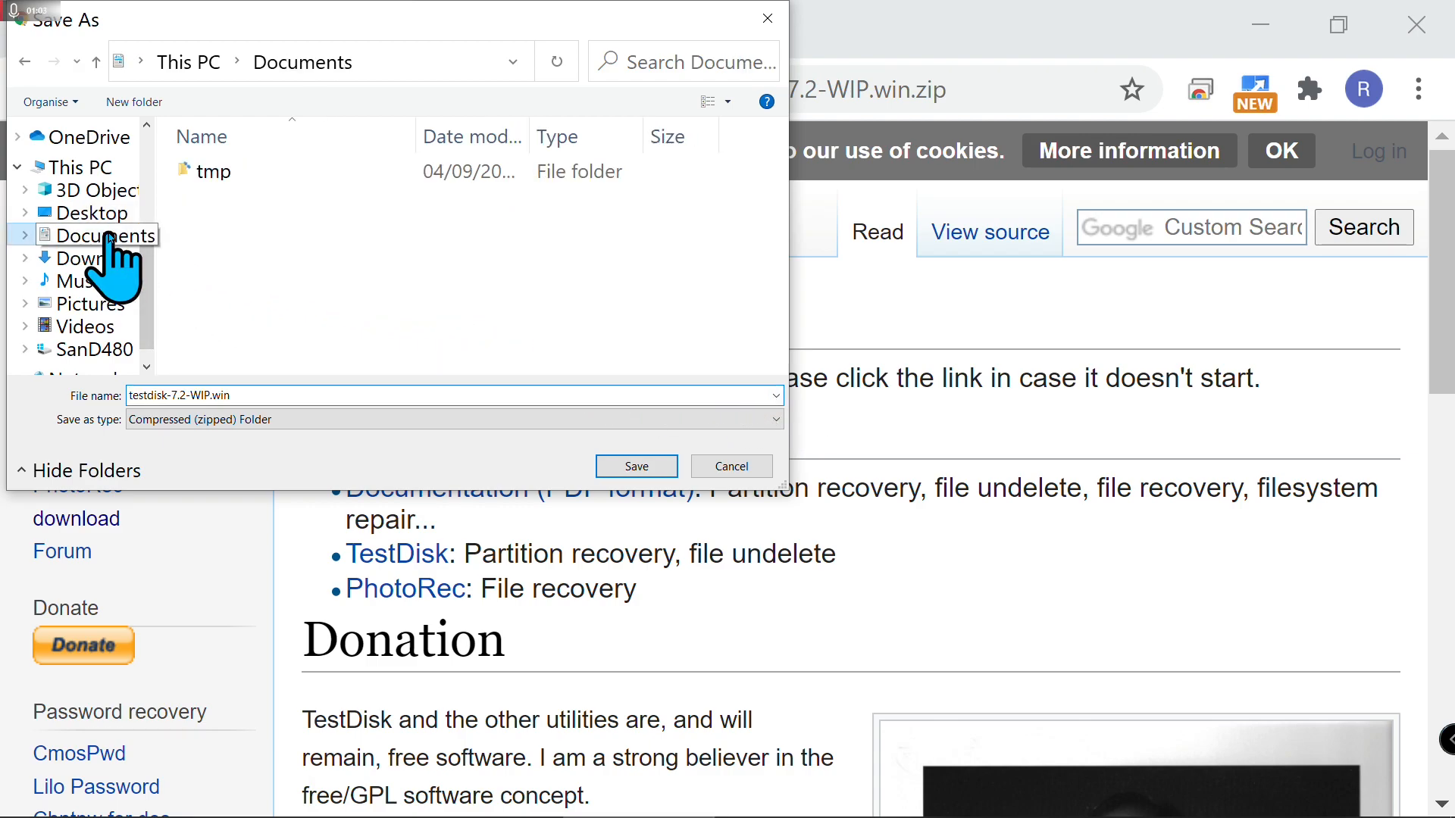
pyautogui.click(635, 465)
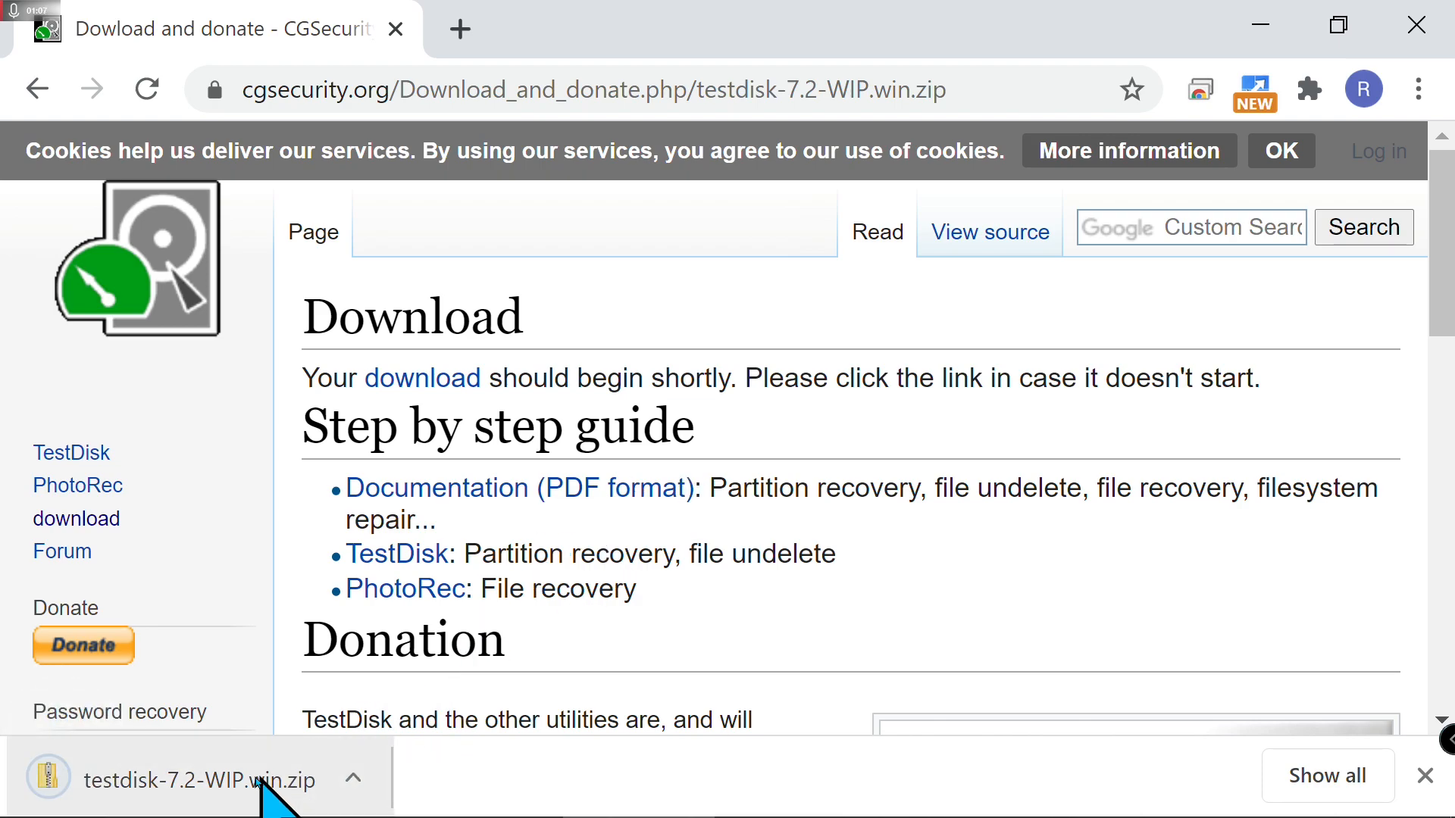
# - Extract all files from the TestDisk zip into Documents
pyautogui.click(185, 779)
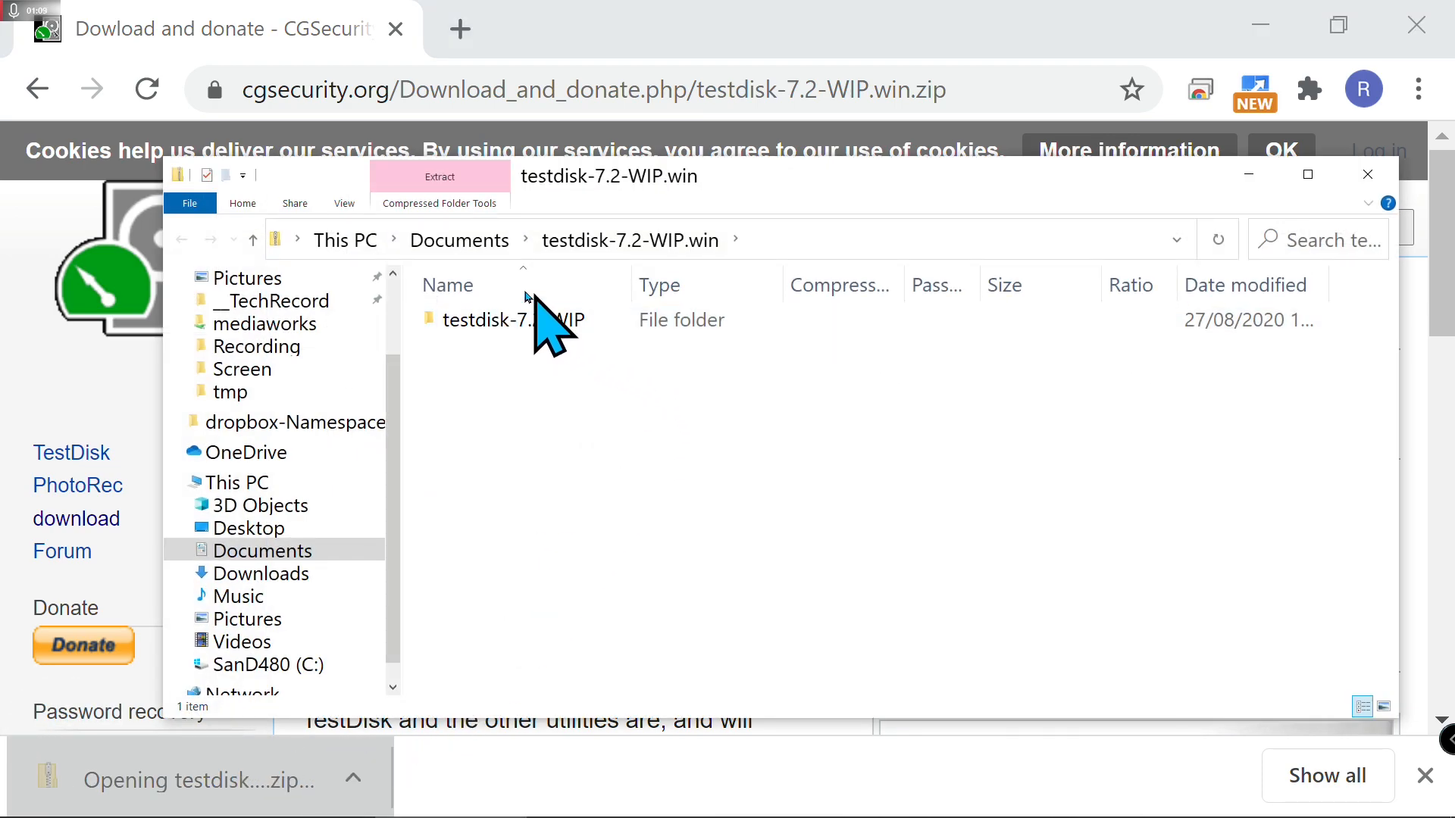
pyautogui.click(440, 201)
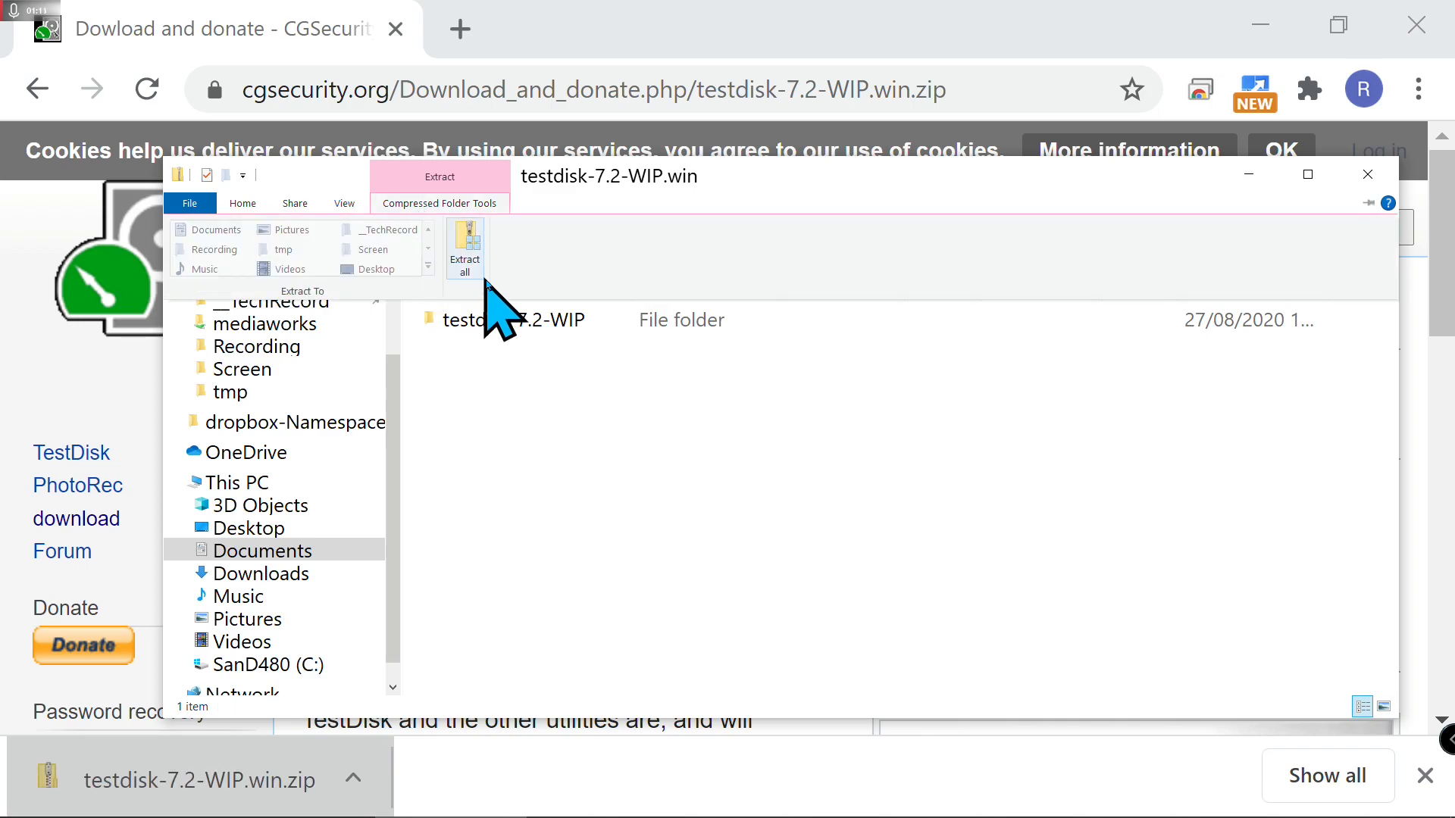
pyautogui.click(464, 247)
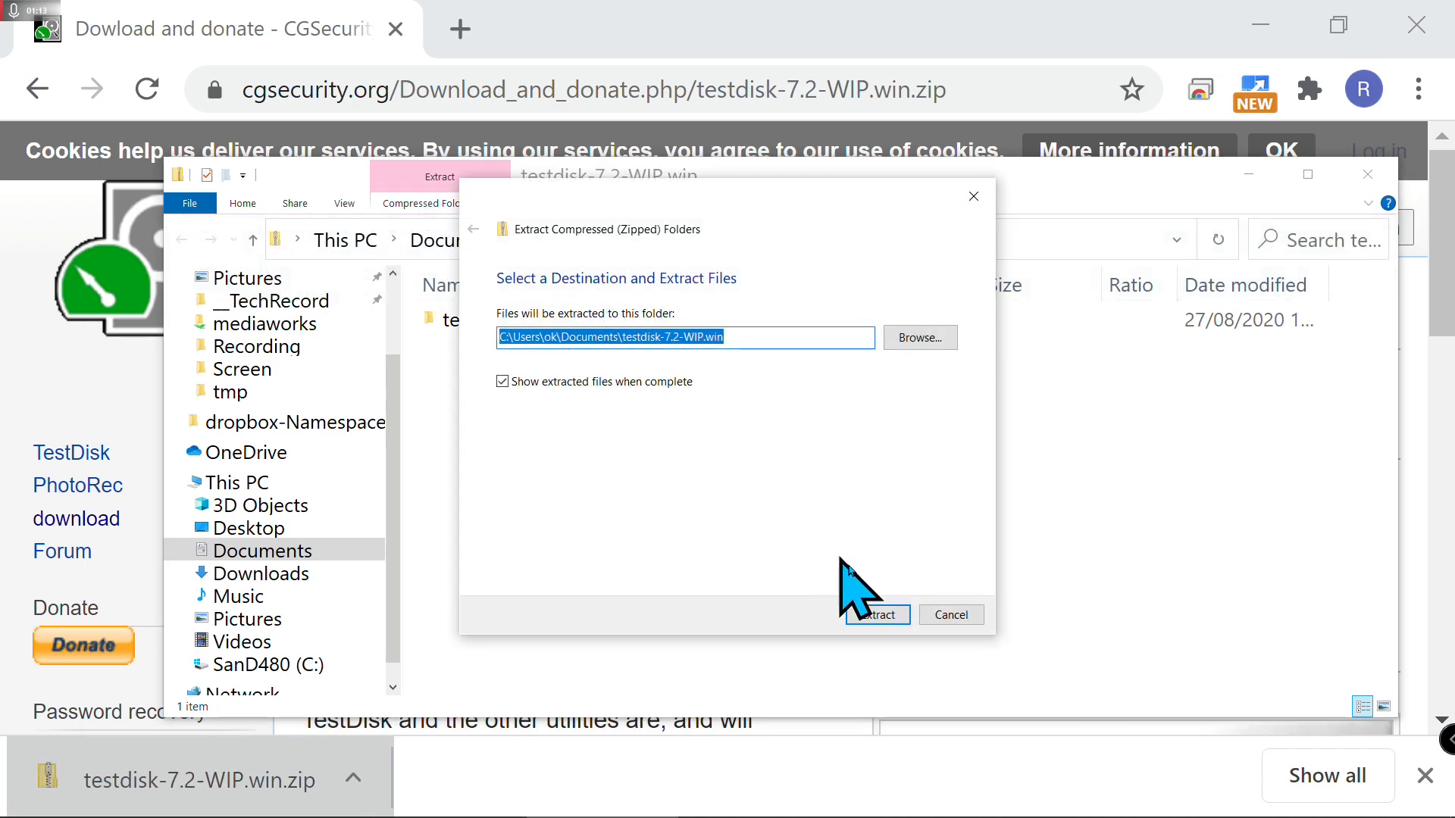
pyautogui.click(873, 614)
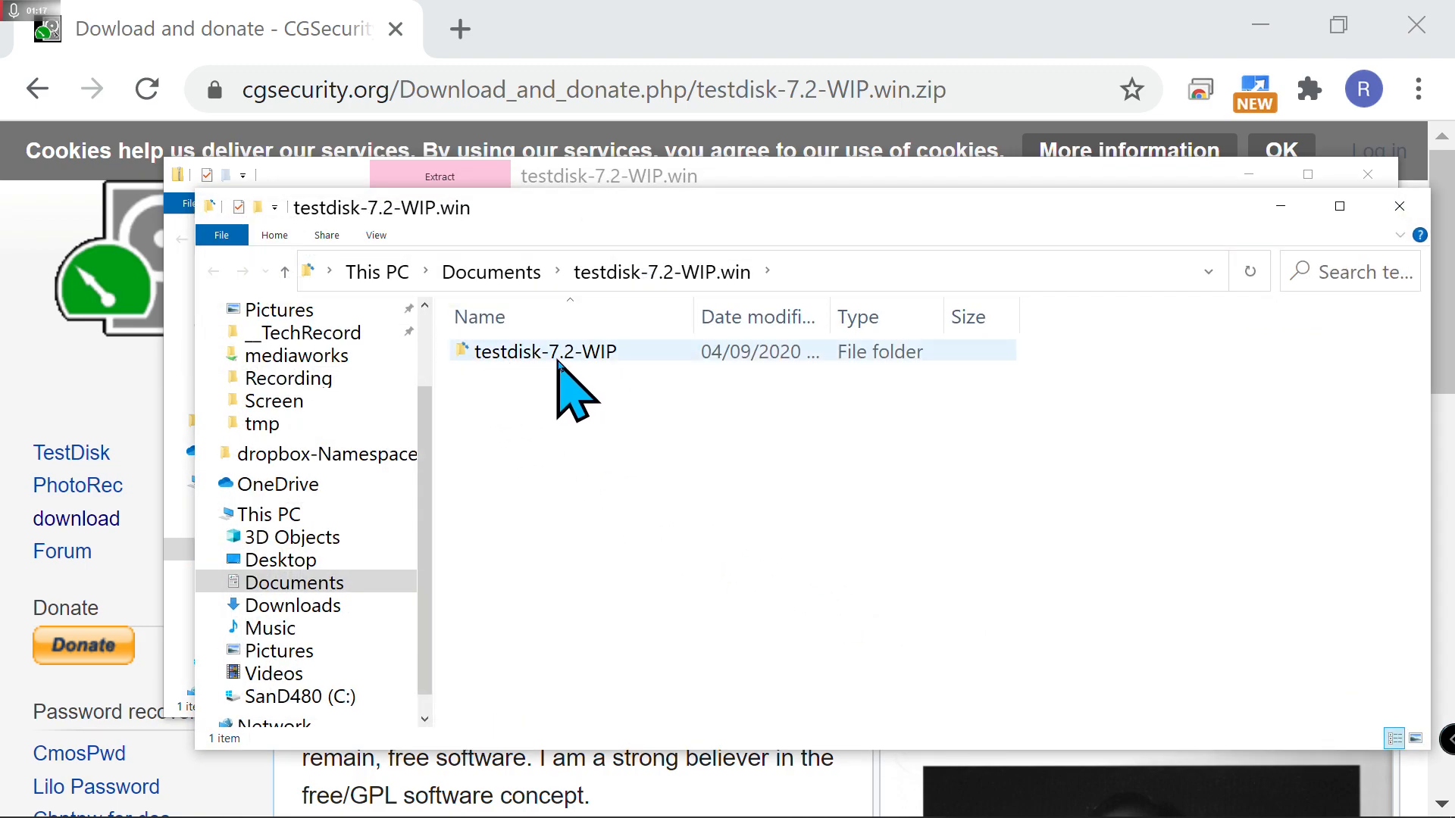
# - Launch testdisk_win from the extracted testdisk-7.2-WIP folder
pyautogui.doubleClick(547, 350)
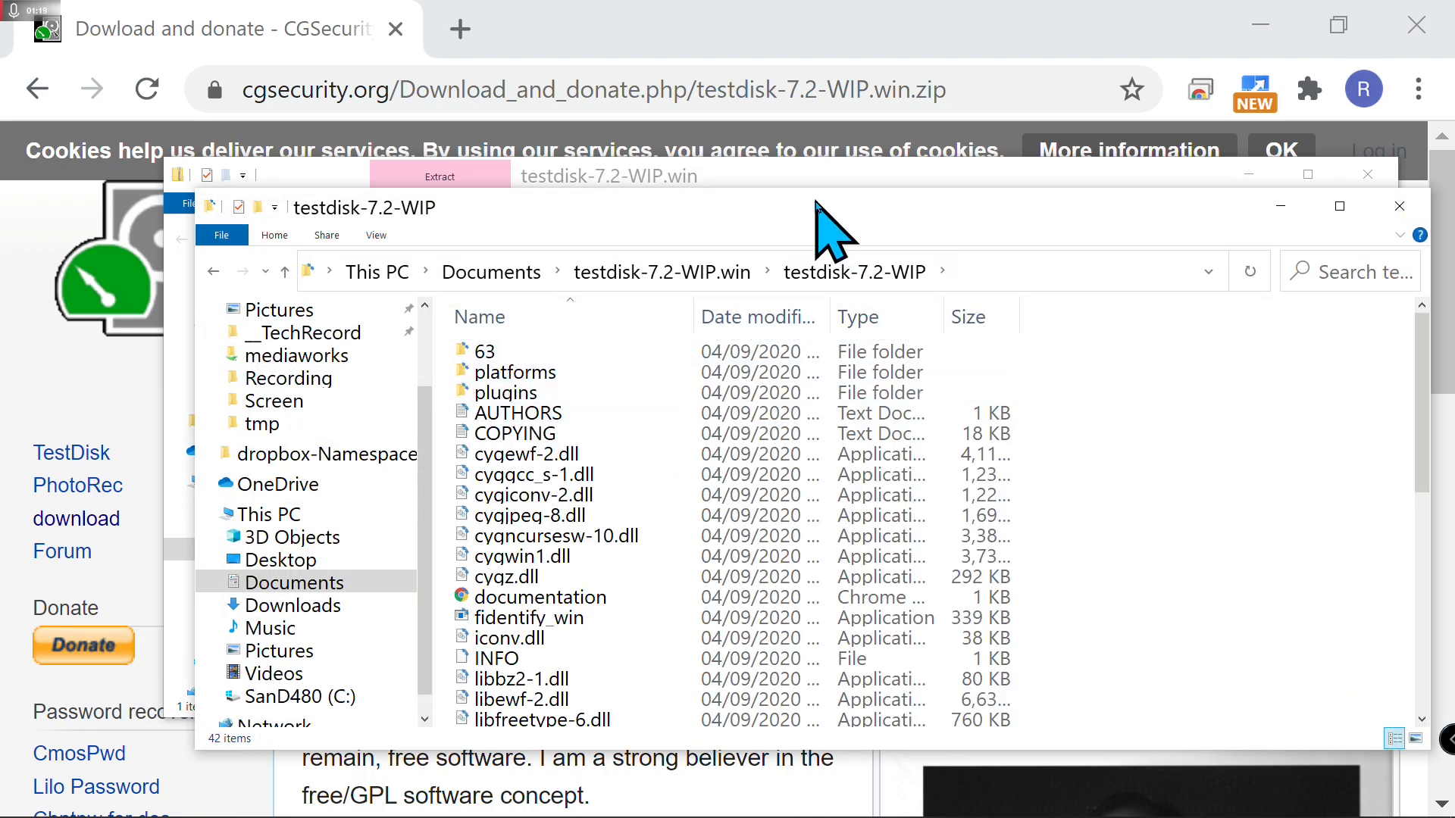
pyautogui.click(1339, 206)
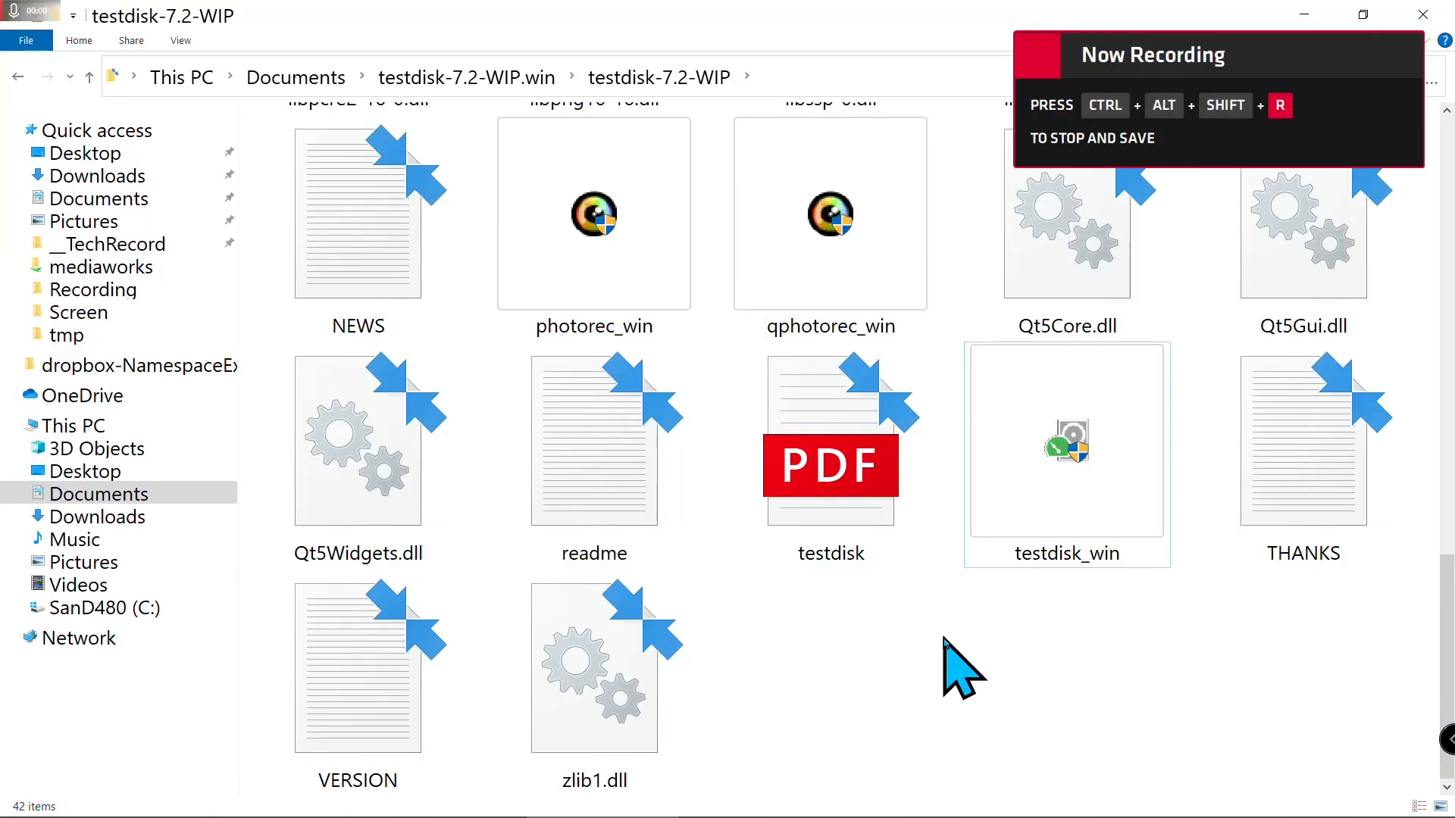
pyautogui.click(1067, 455)
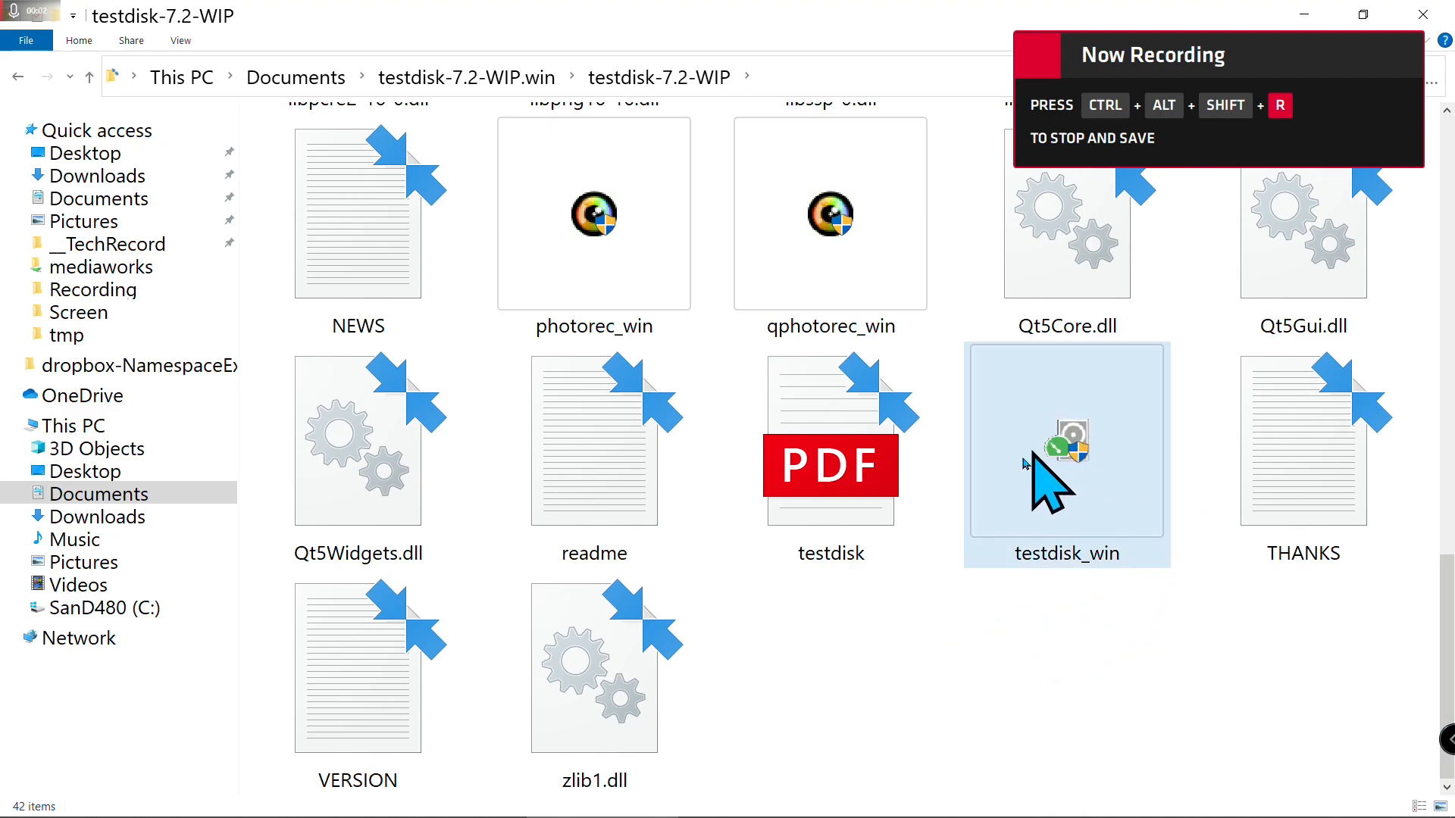
pyautogui.click(1066, 454)
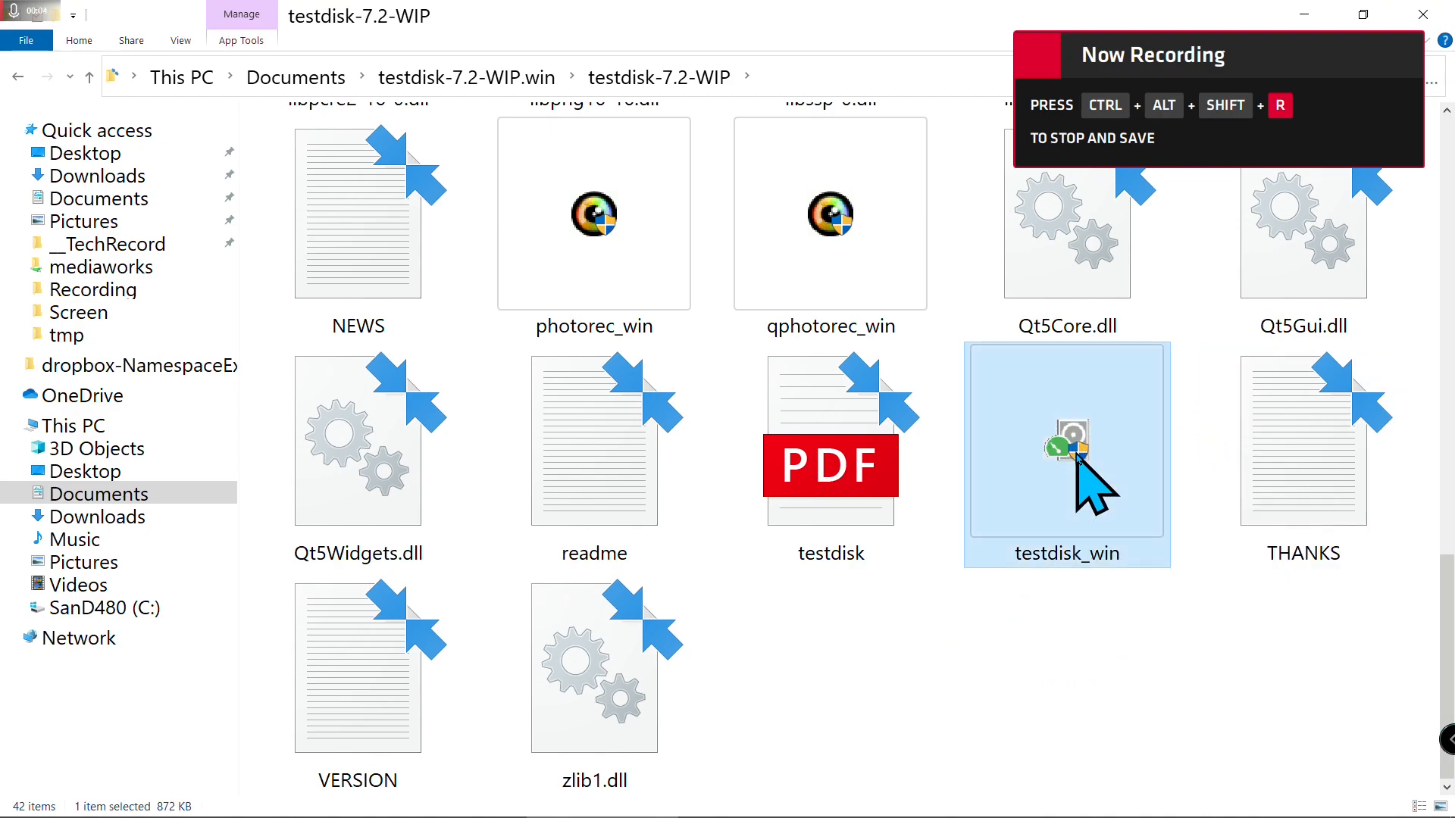
pyautogui.doubleClick(1065, 454)
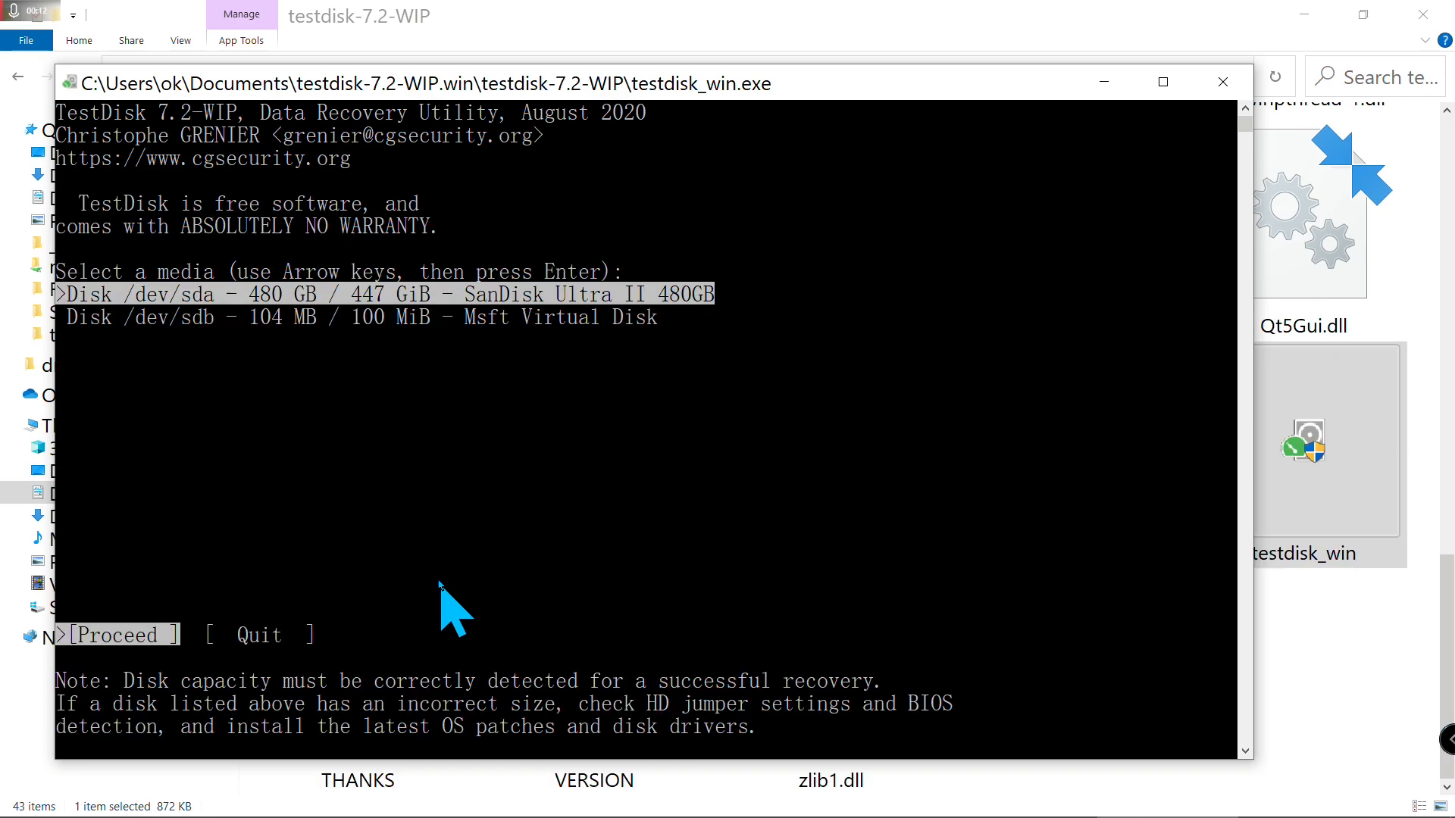
pyautogui.moveTo(603, 362)
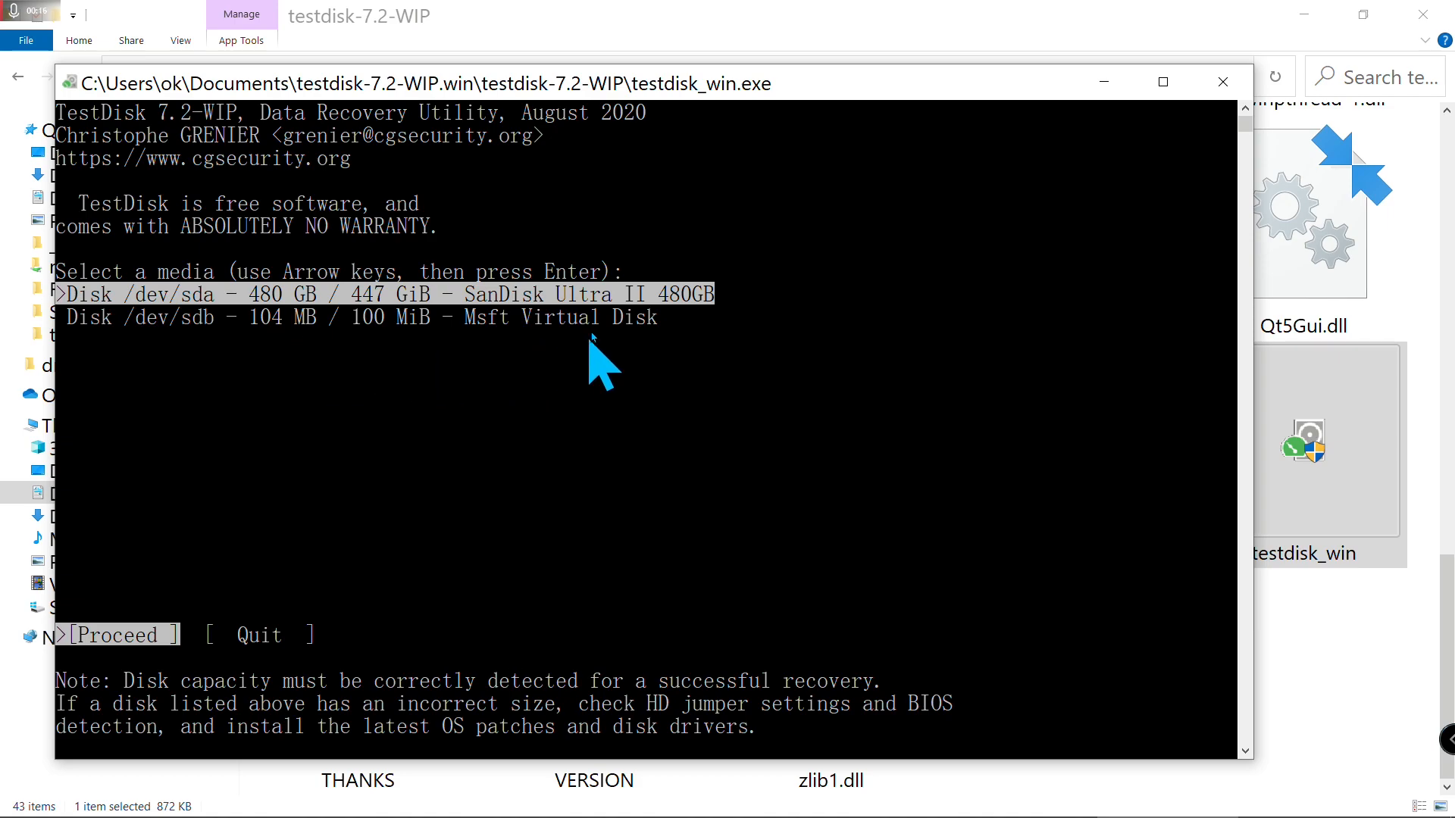
pyautogui.moveTo(231, 279)
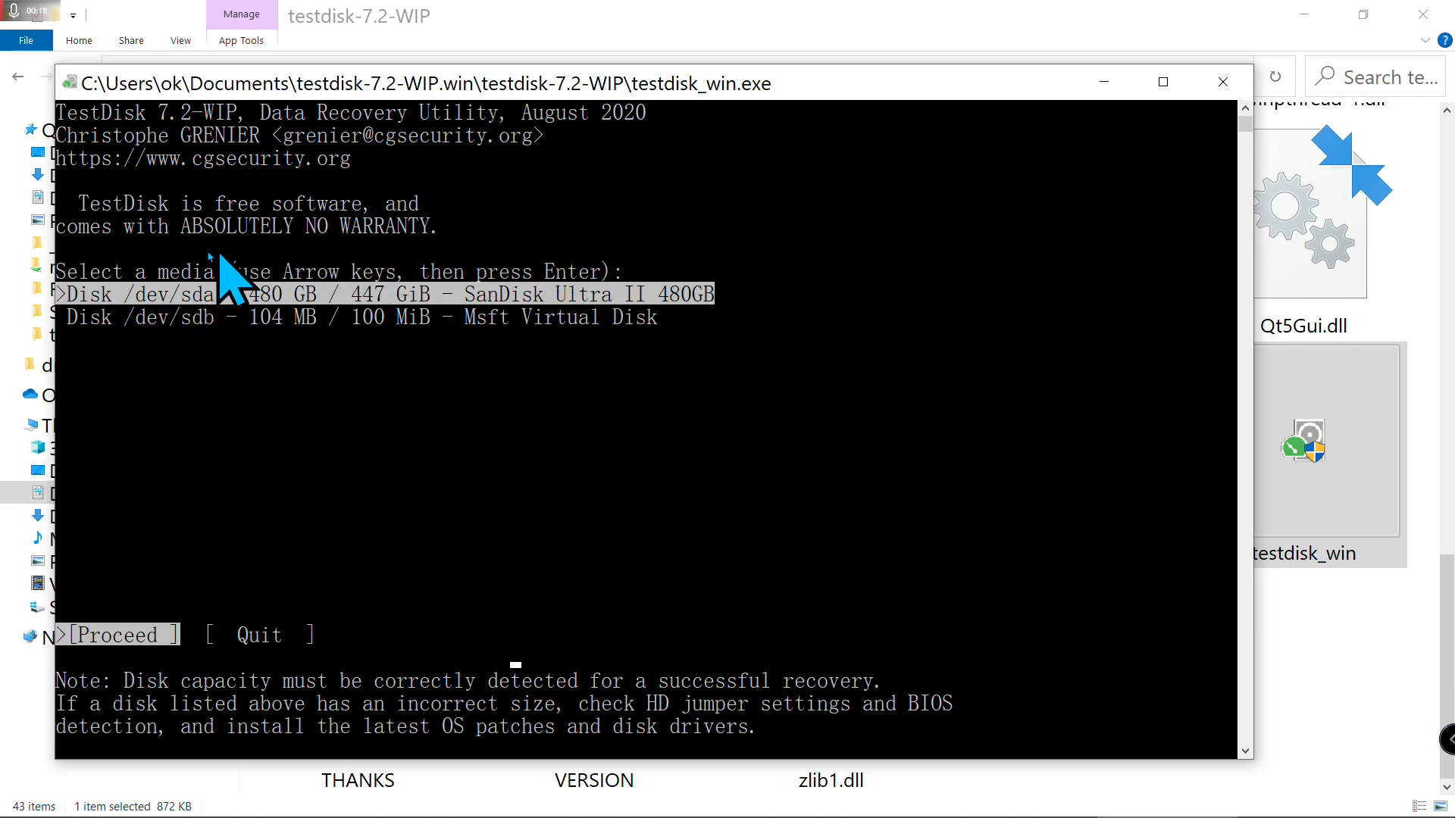
pyautogui.moveTo(172, 362)
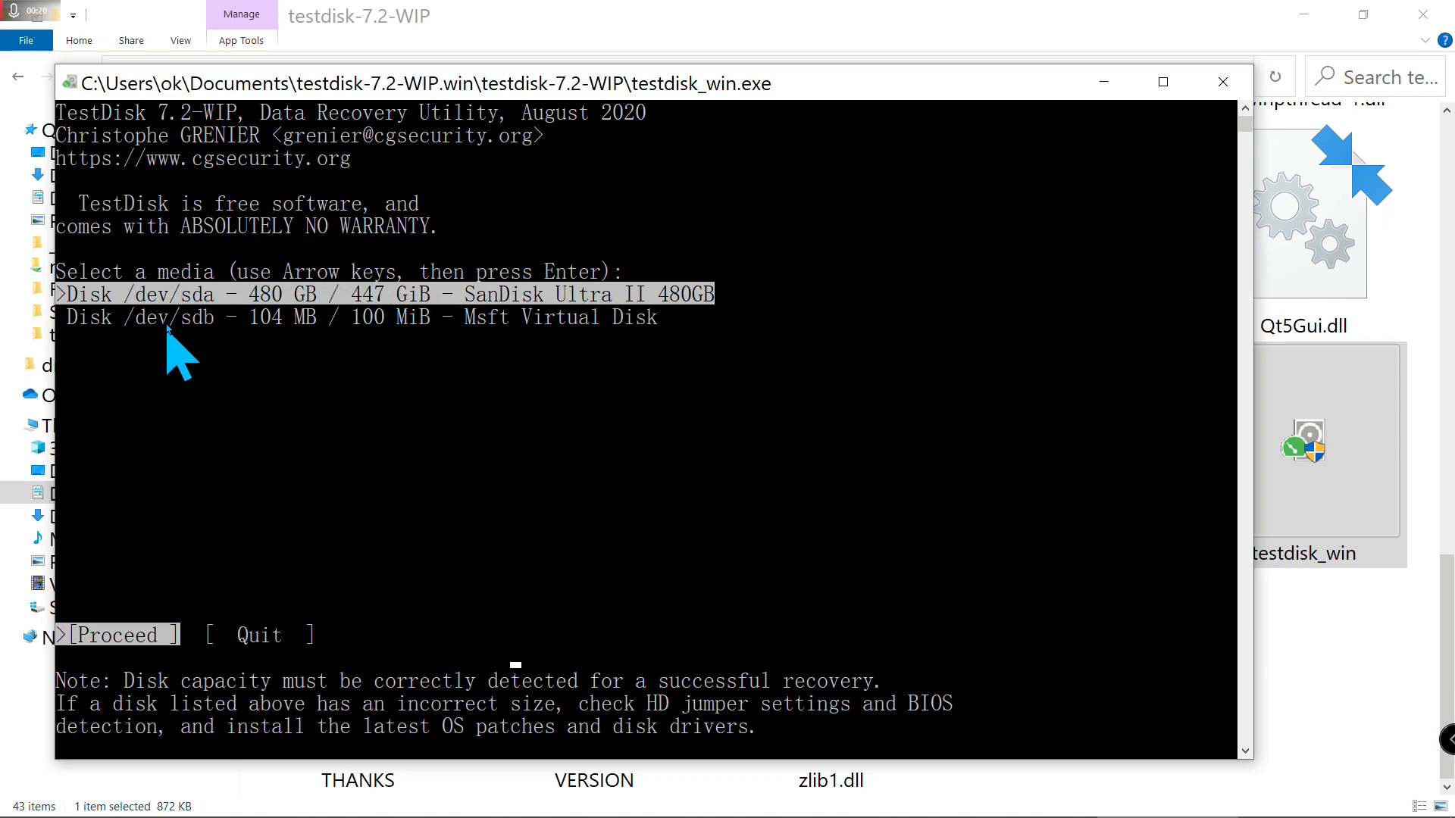
pyautogui.moveTo(557, 358)
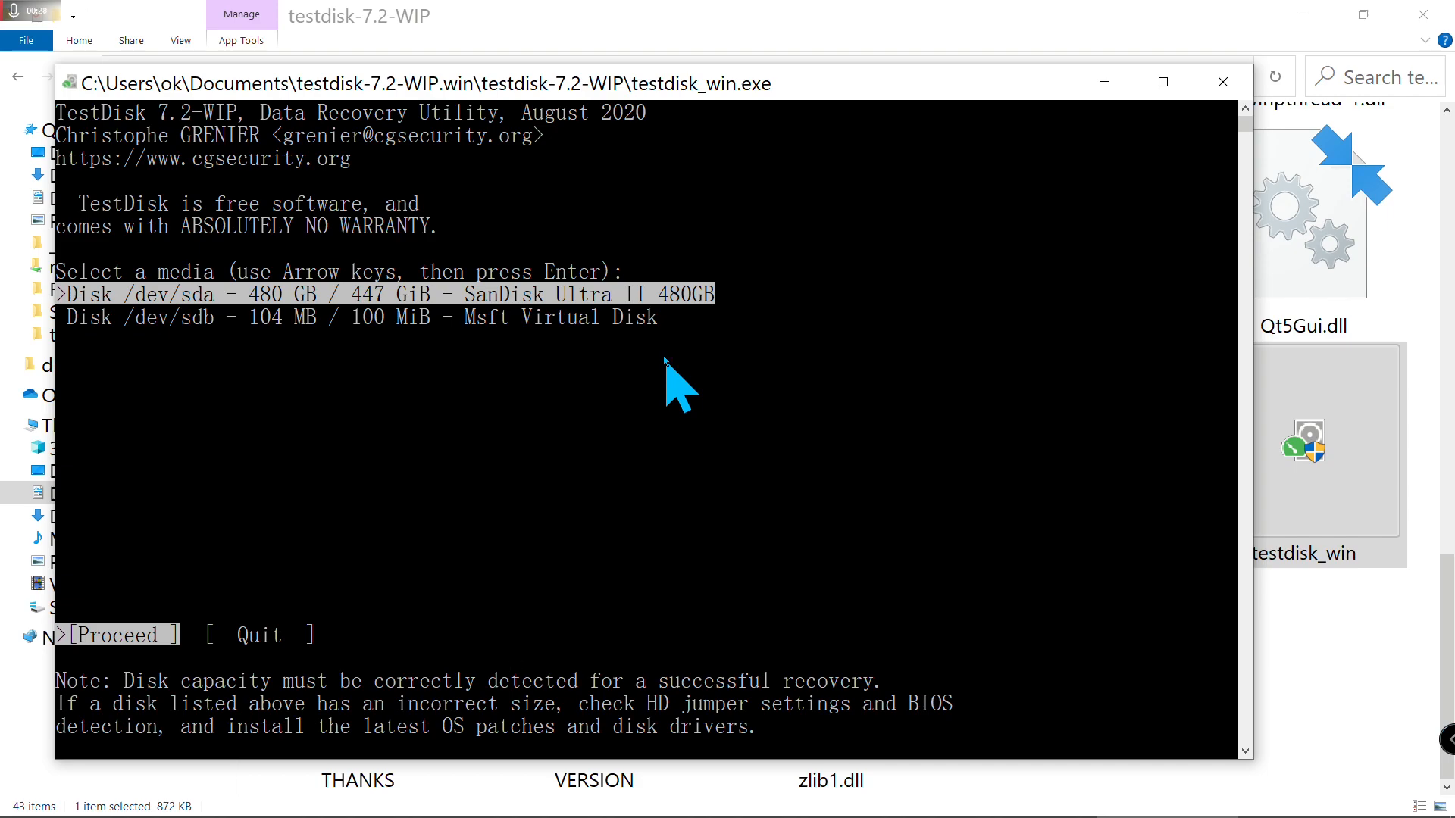
# - Select the 100 MB virtual disk /dev/sdb for analysis
pyautogui.press('Down')
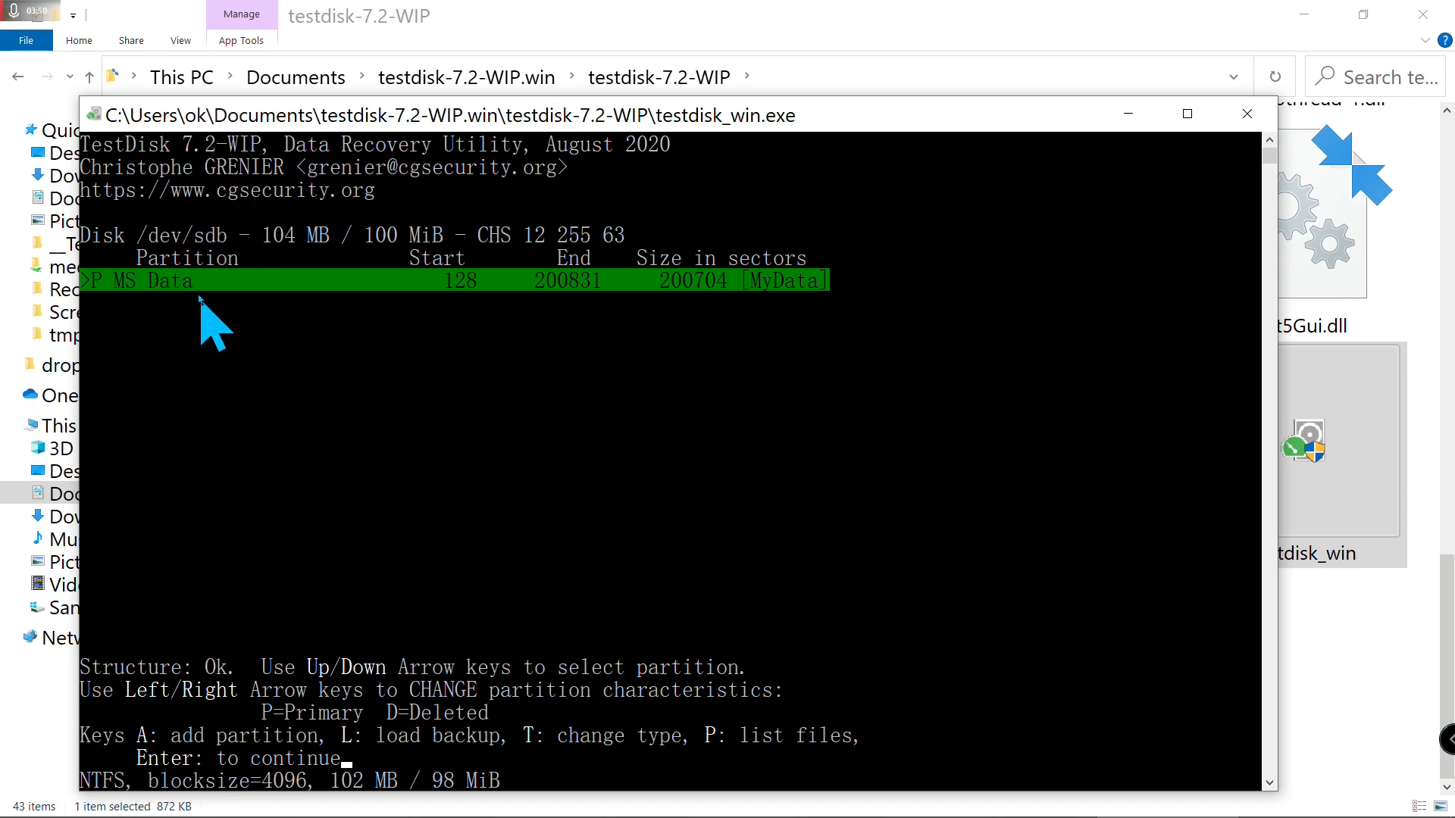
pyautogui.moveTo(809, 333)
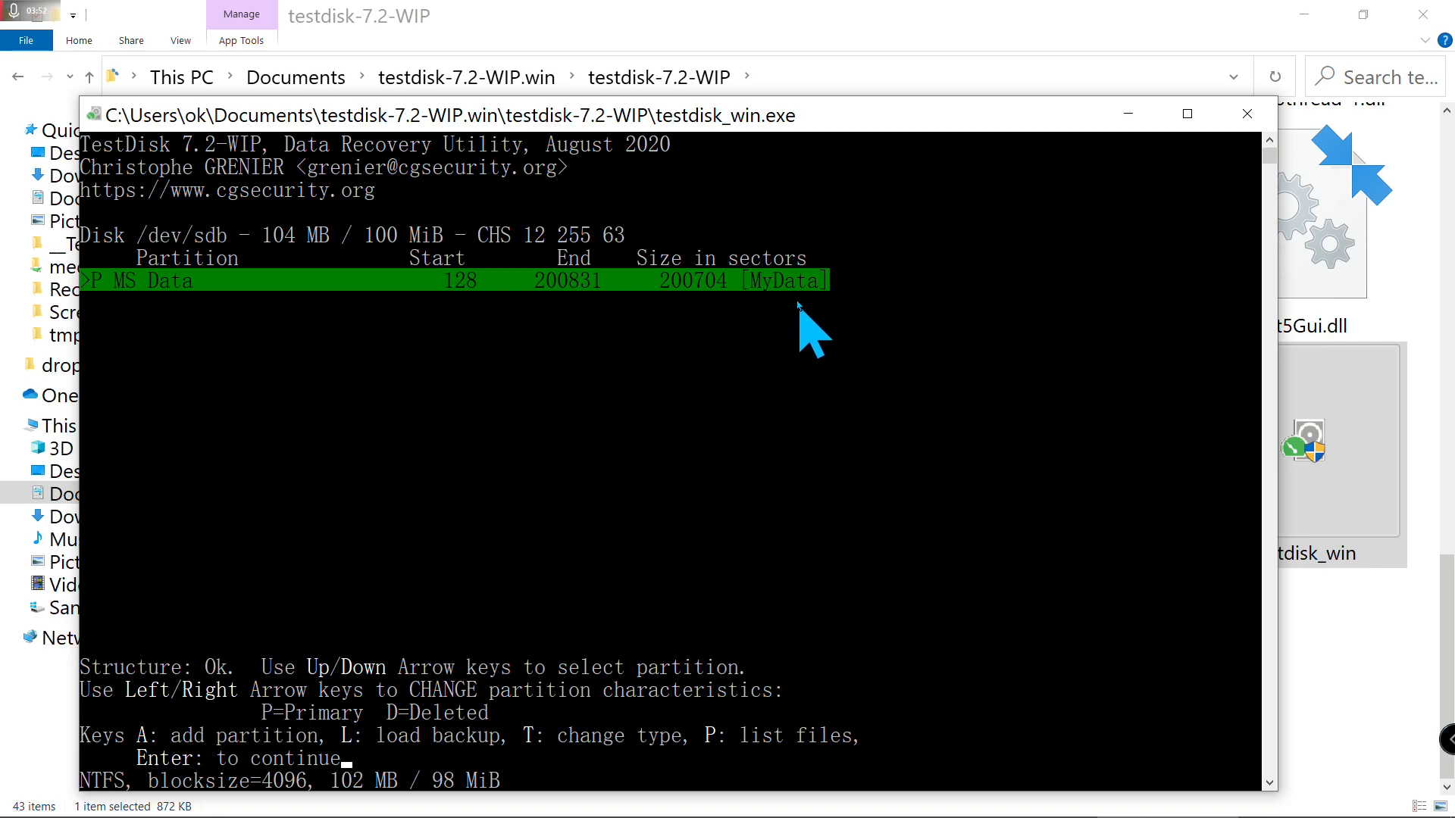
pyautogui.moveTo(801, 324)
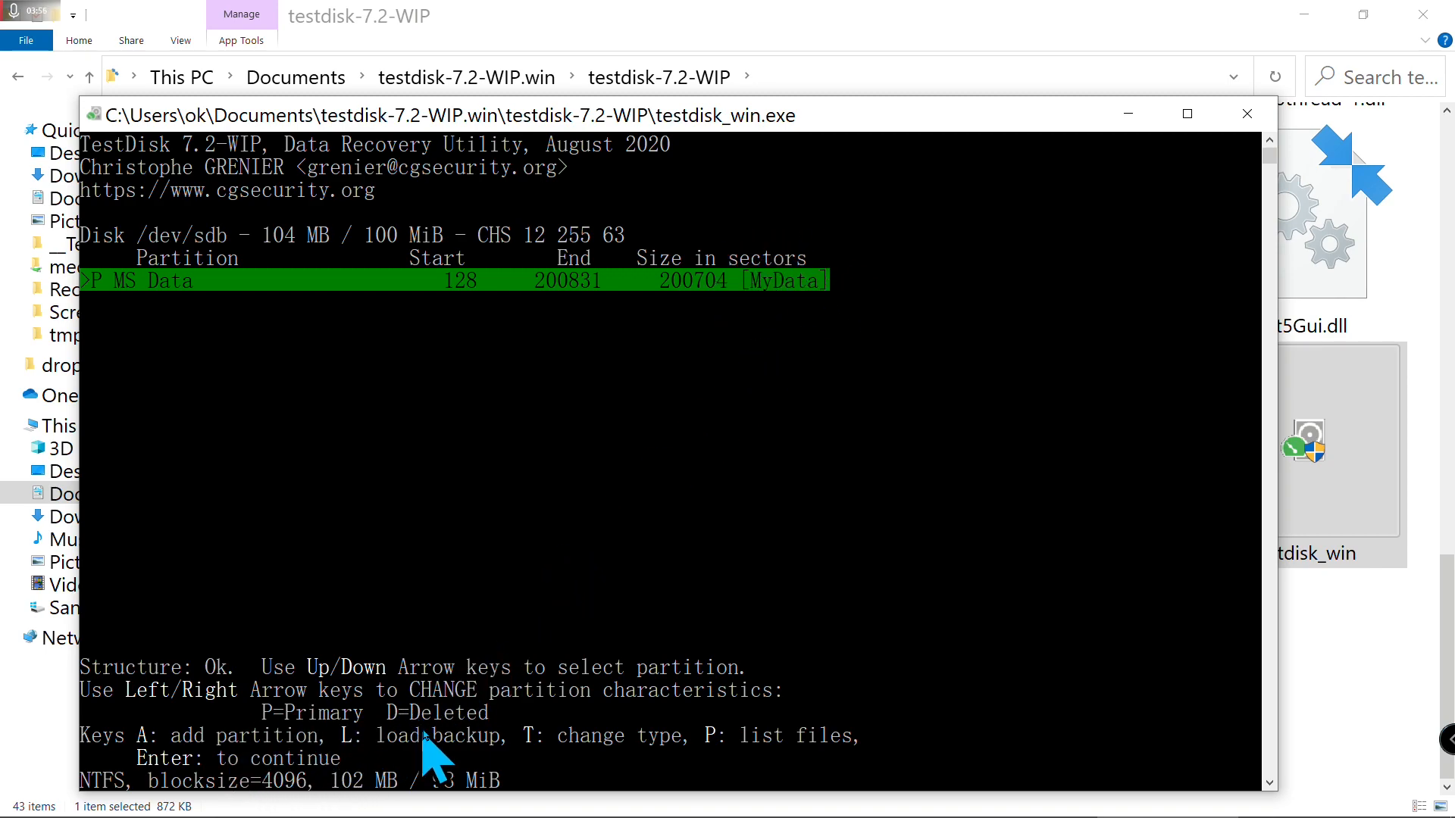
pyautogui.moveTo(436, 766)
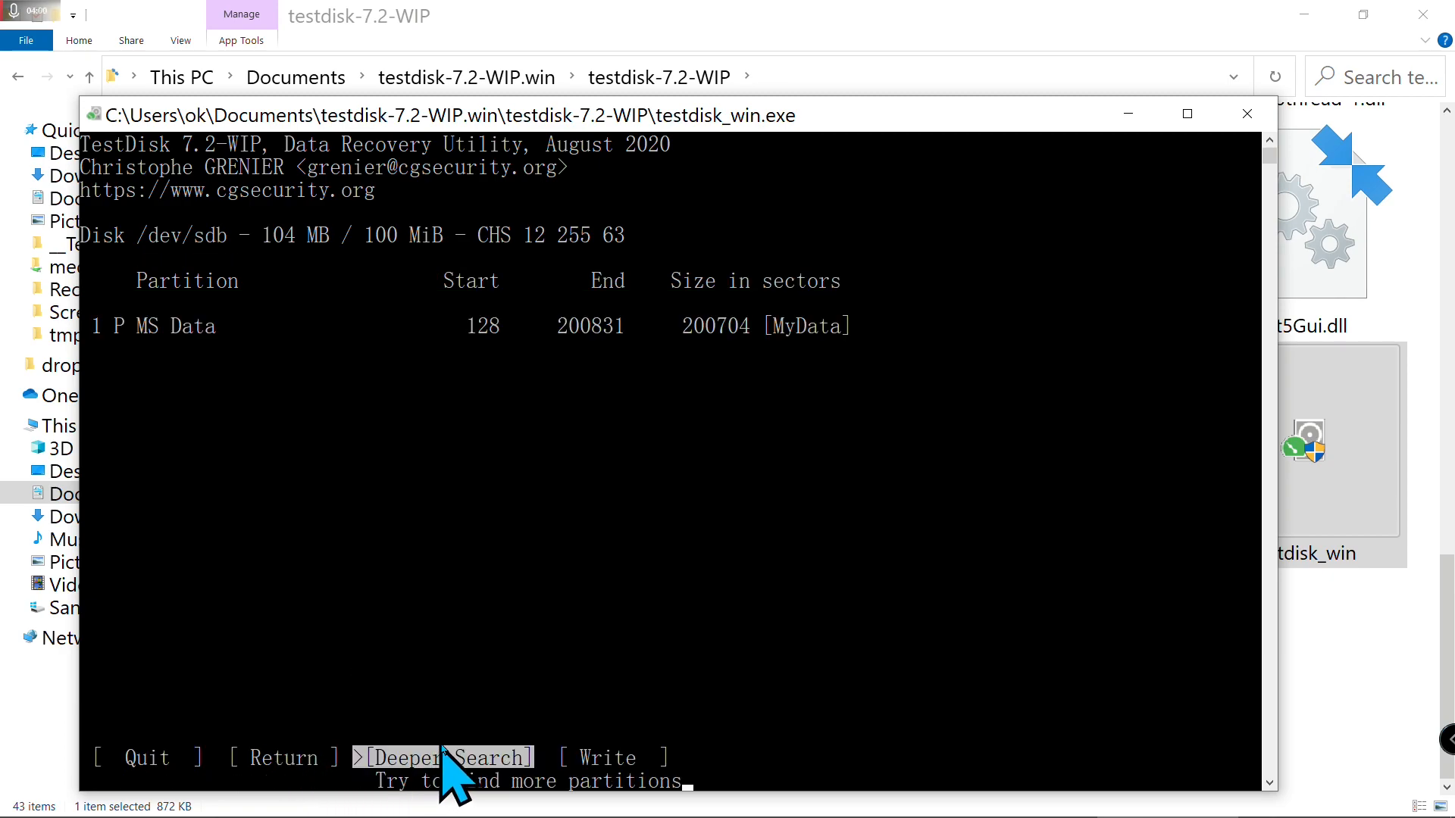
pyautogui.moveTo(635, 779)
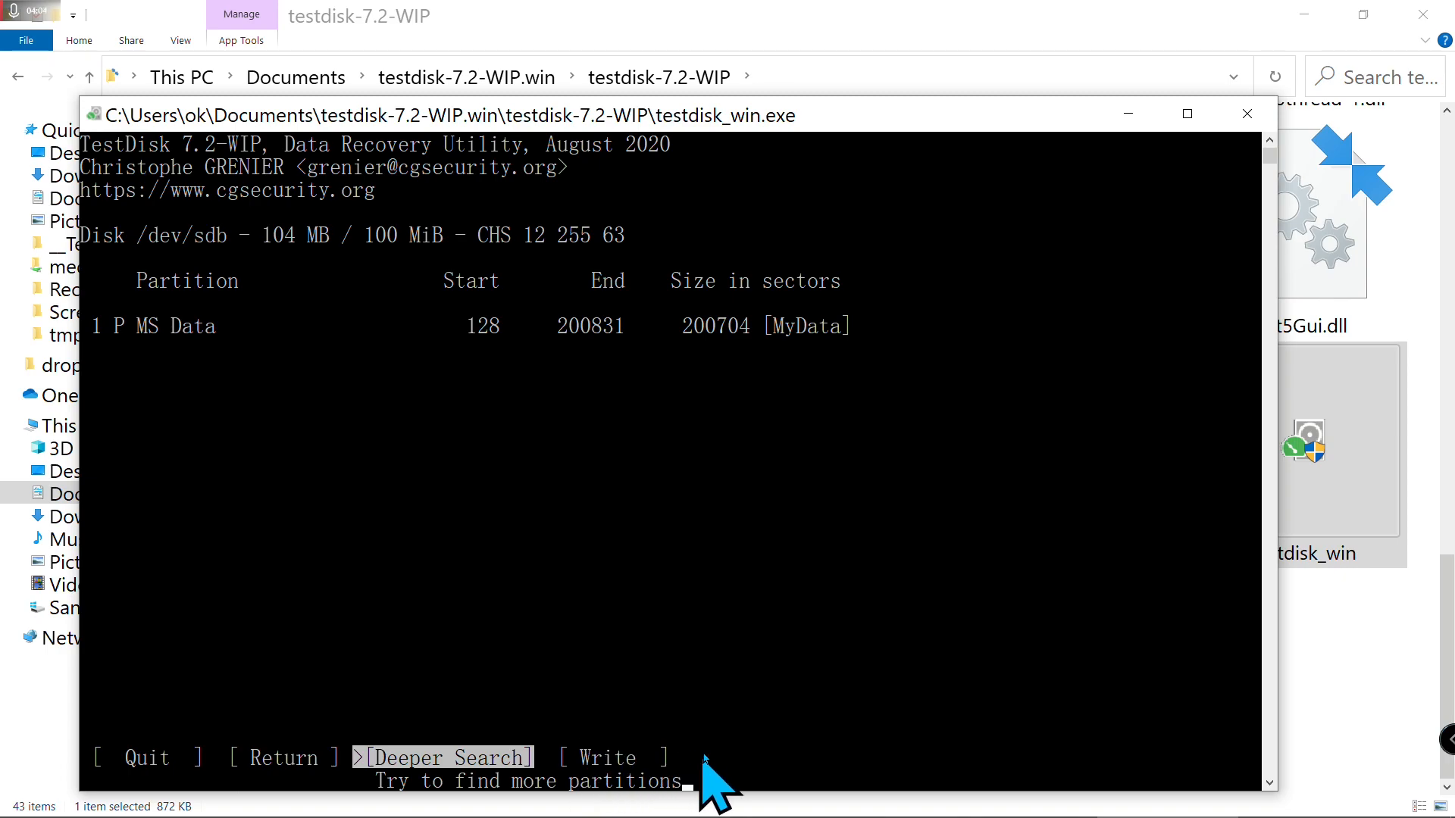
pyautogui.moveTo(709, 779)
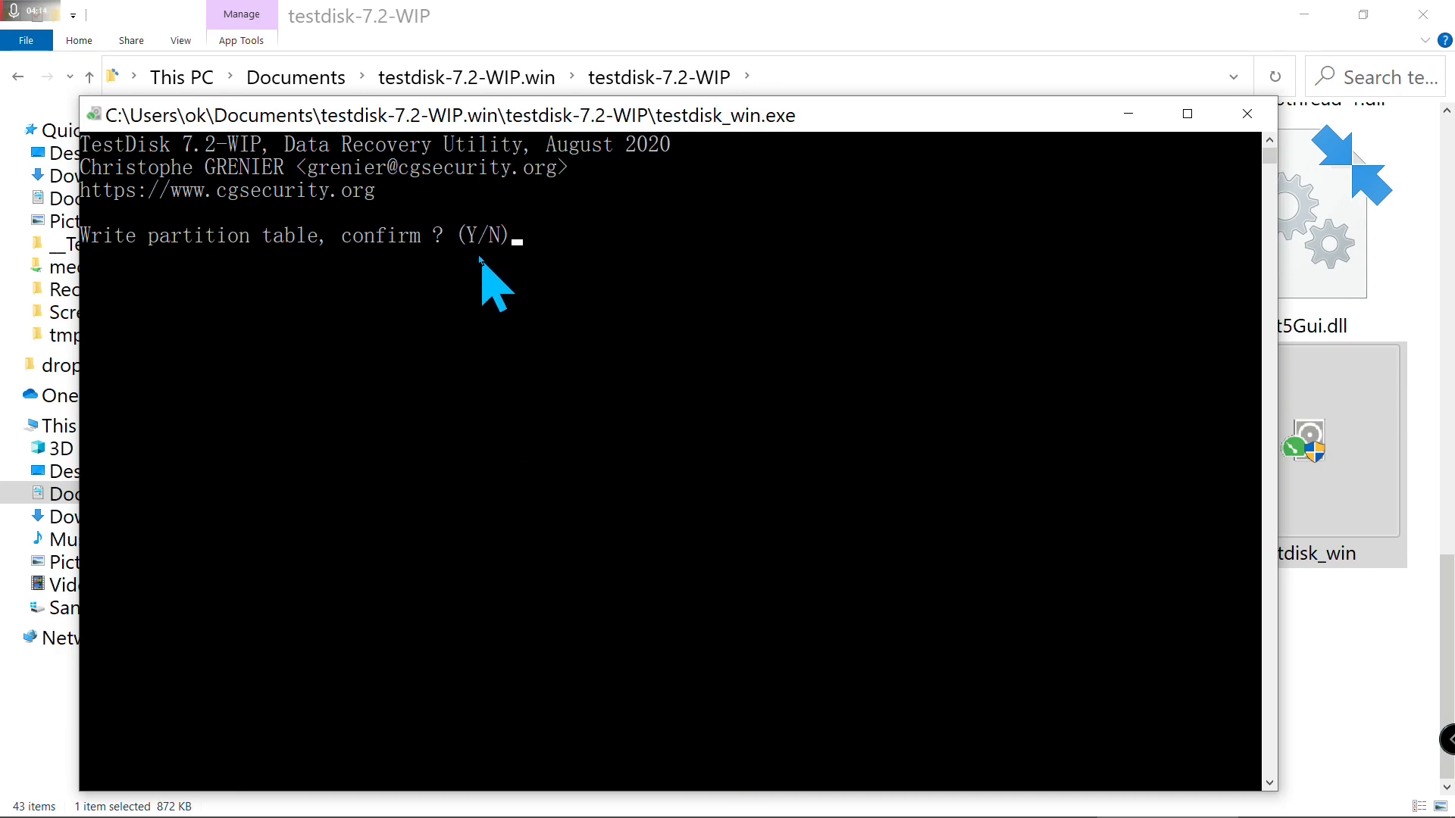
# - Confirm writing the partition table with Y, acknowledge the reboot notice, and leave TestDisk
pyautogui.write('Y')
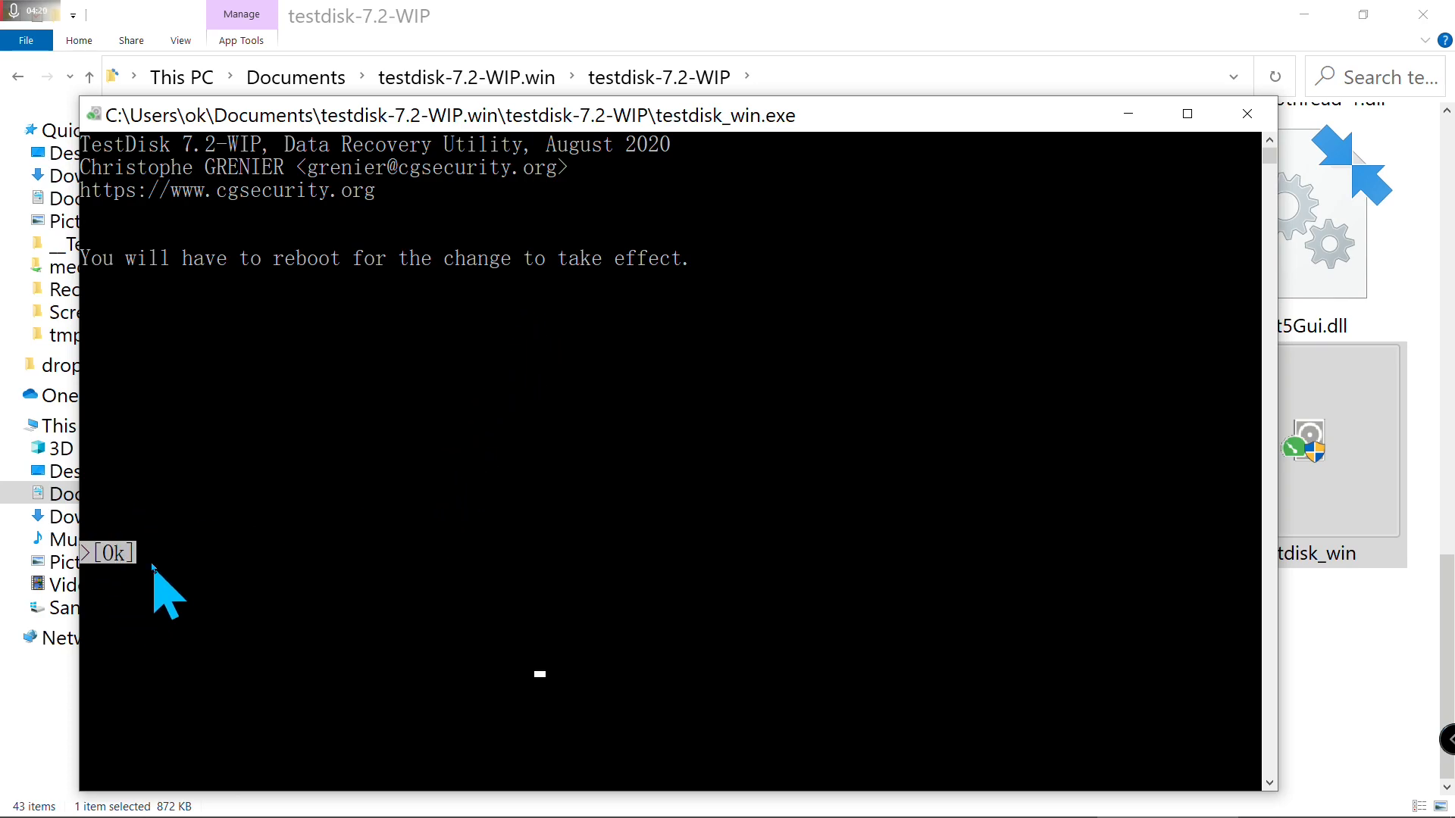
pyautogui.click(109, 553)
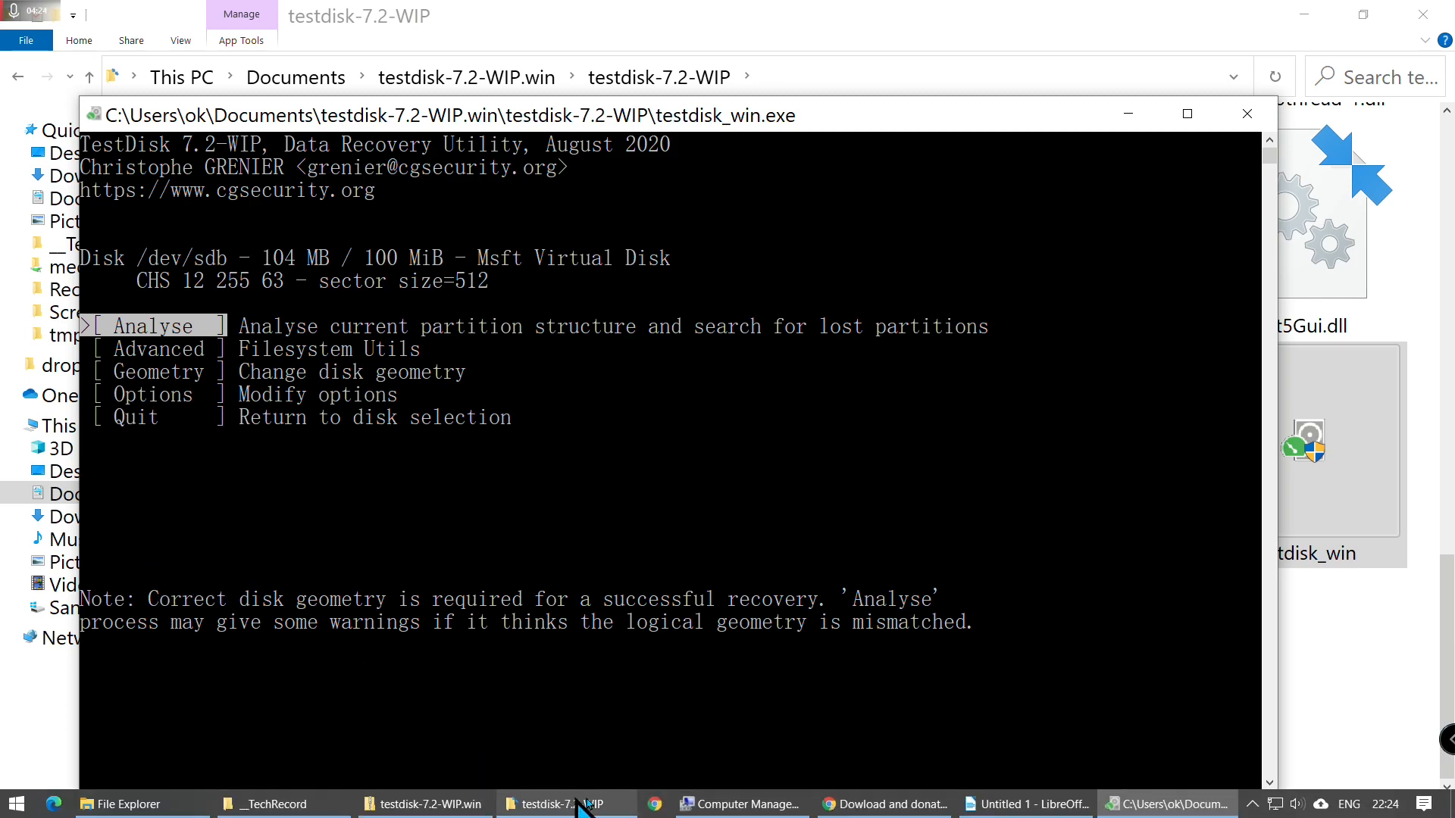
pyautogui.click(740, 803)
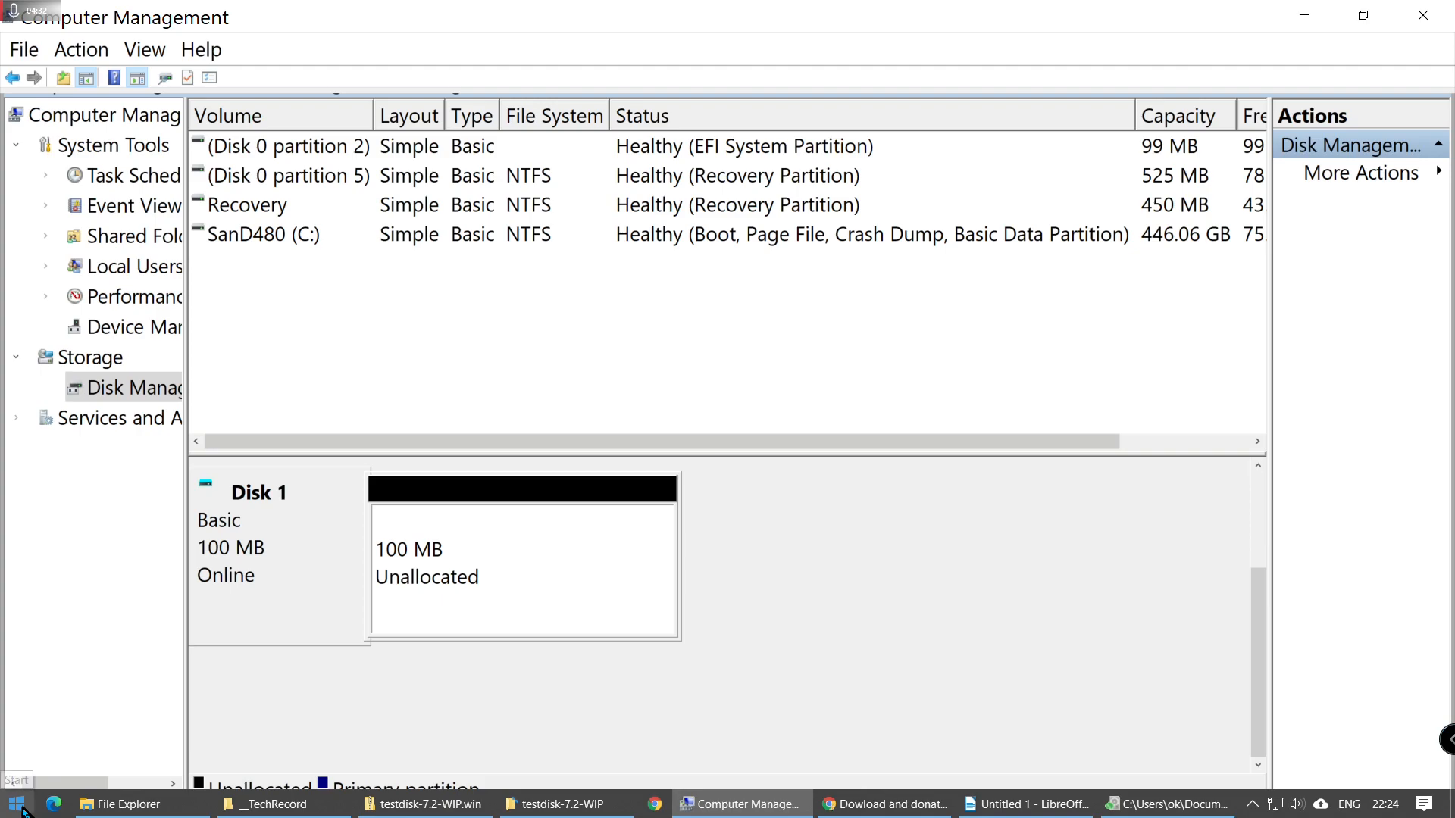
# - Refresh Disk Management via Action > Refresh so Disk 1 shows MyData (D:) 98 MB NTFS
pyautogui.click(523, 565)
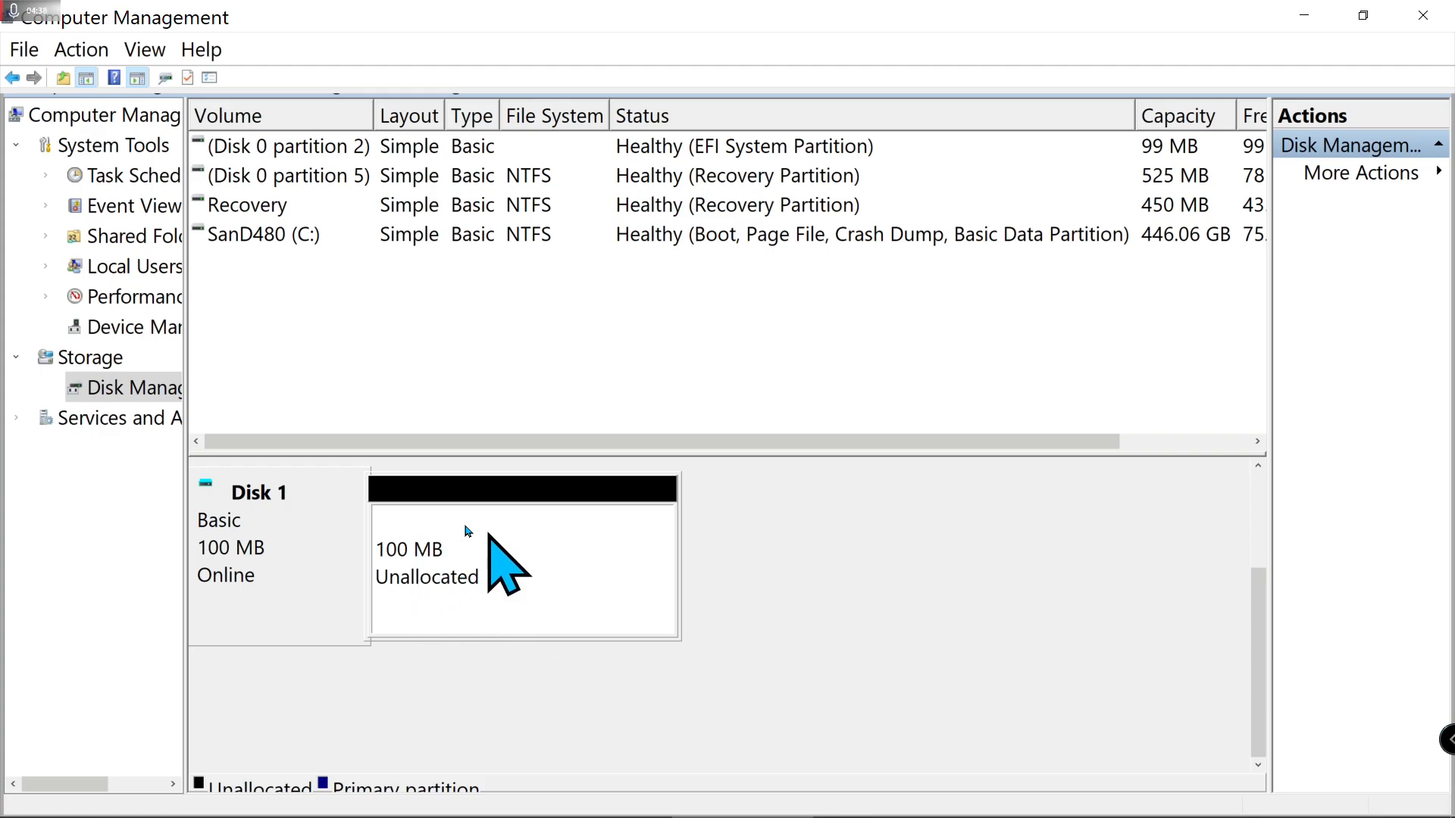
pyautogui.moveTo(390, 603)
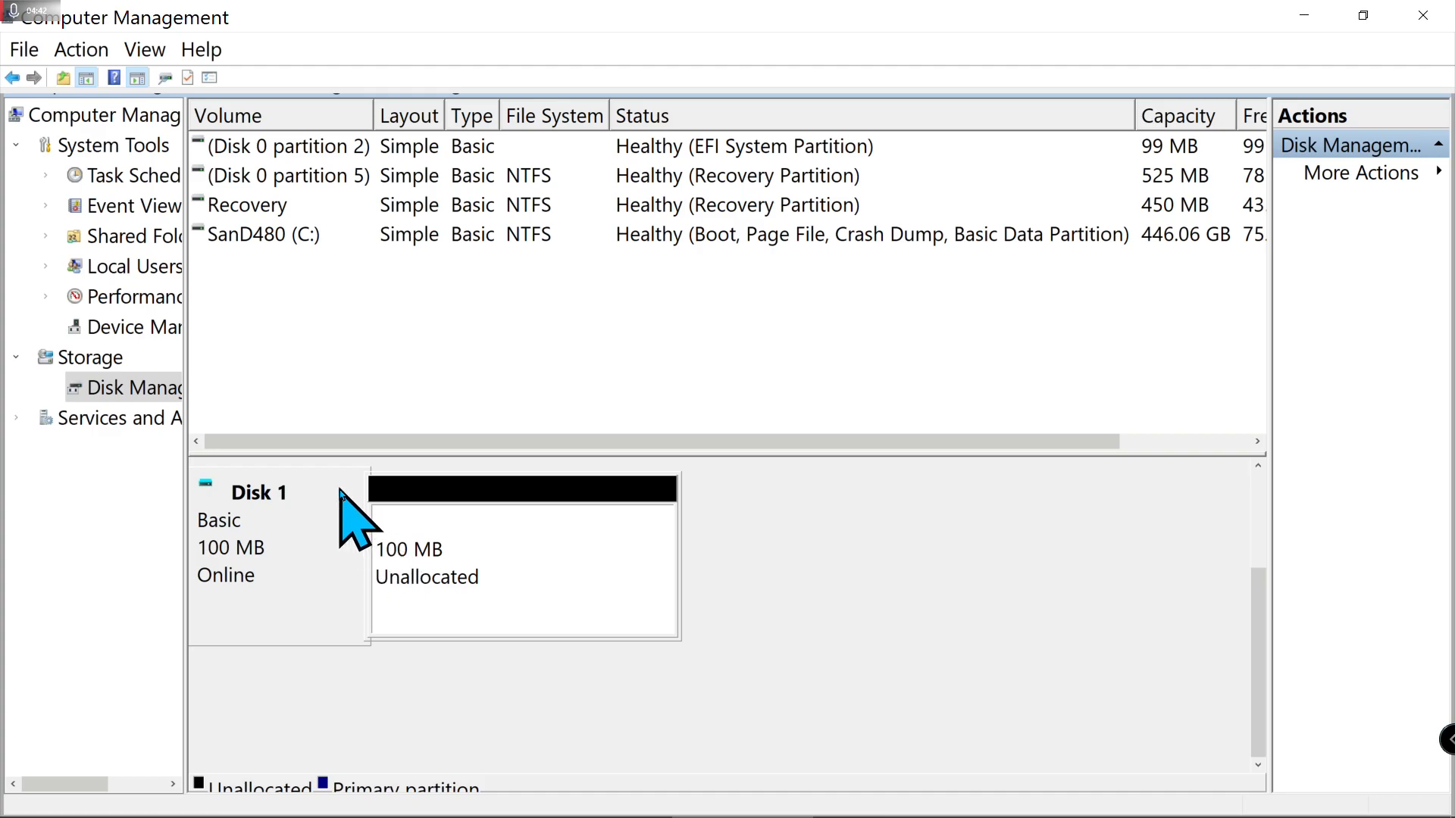
pyautogui.click(82, 48)
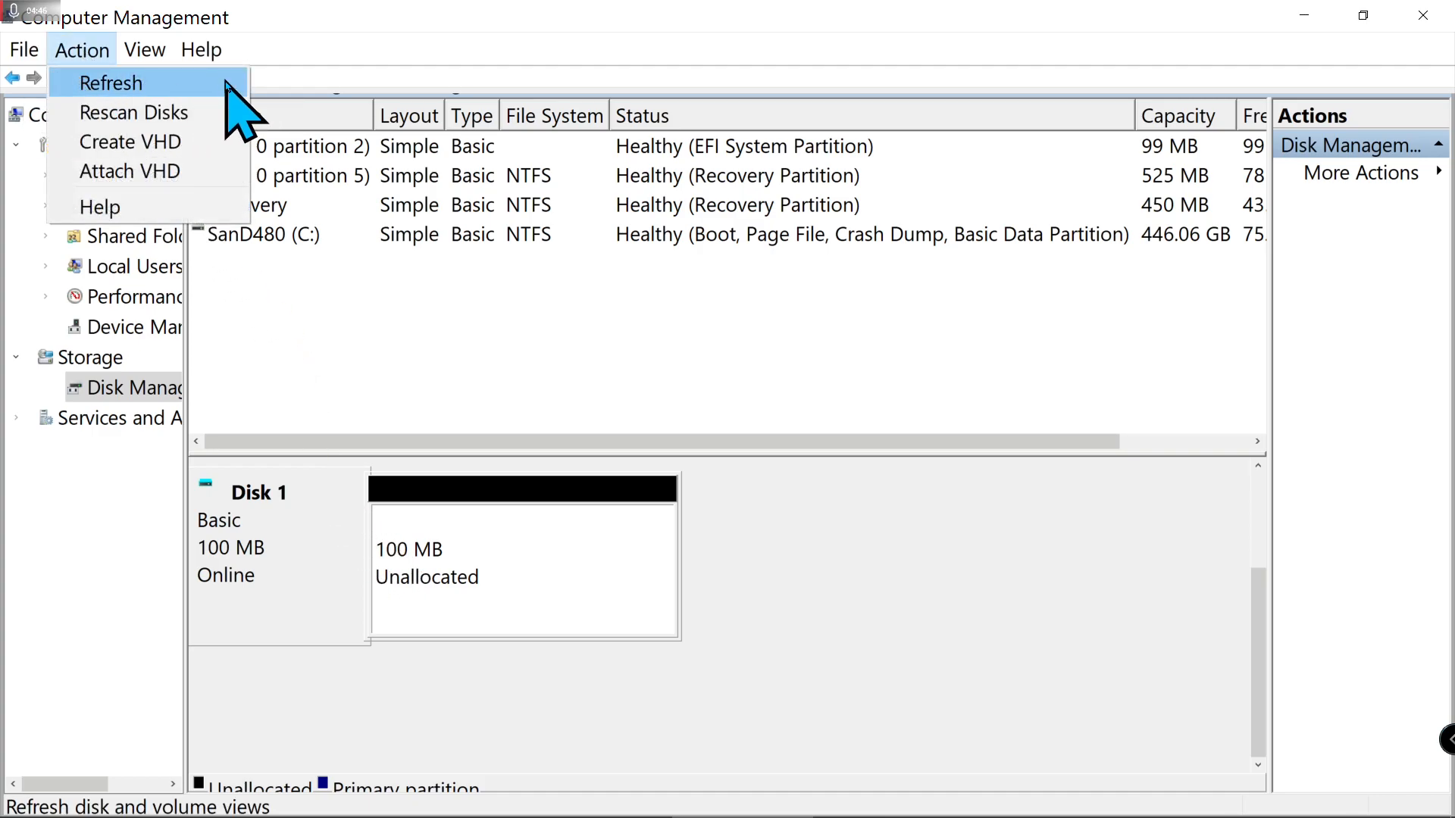
pyautogui.click(111, 82)
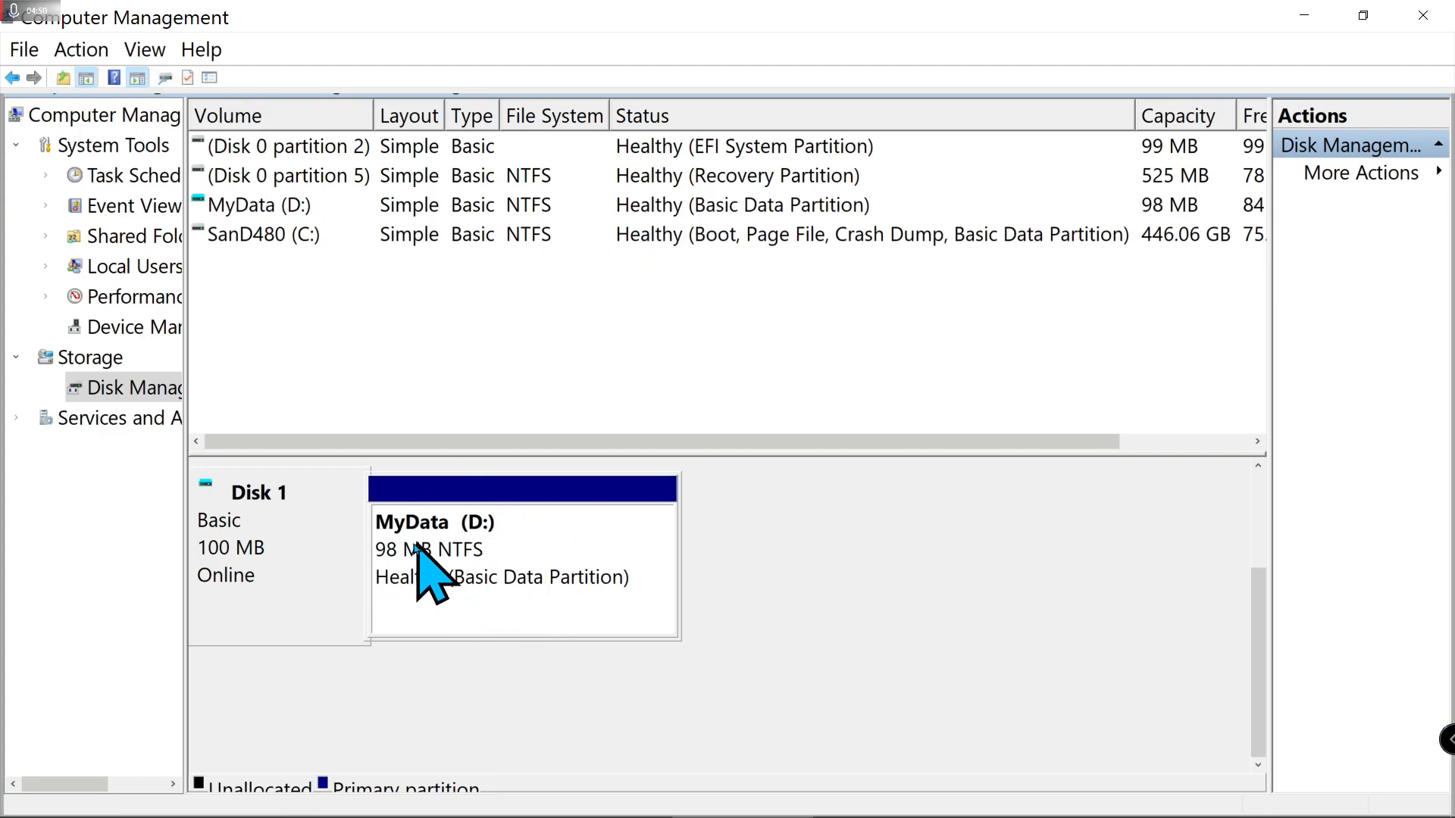
# - Explore MyData (D:) and view its intel tiger lake picture intact in Photos
pyautogui.rightClick(437, 547)
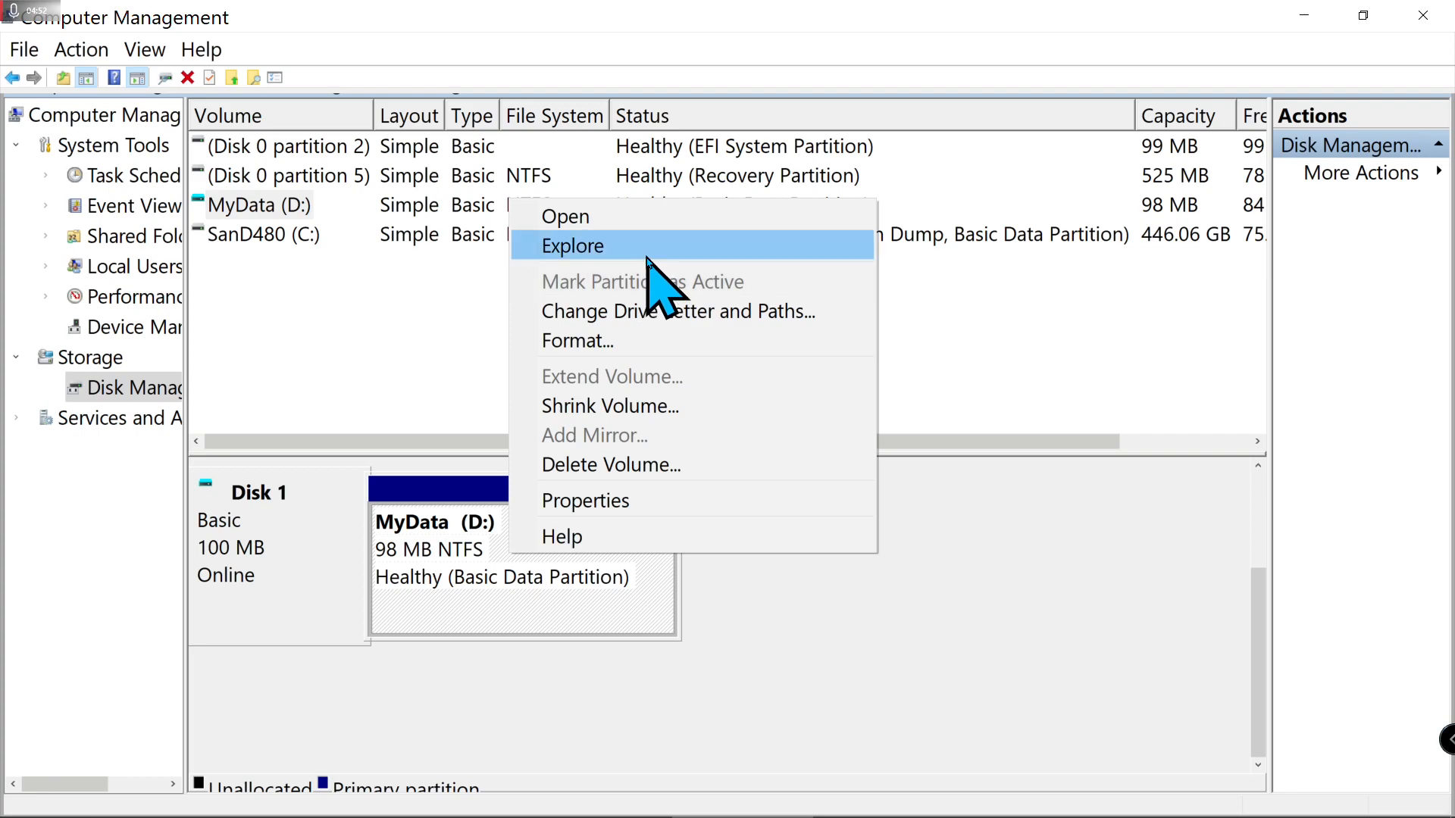
pyautogui.click(571, 245)
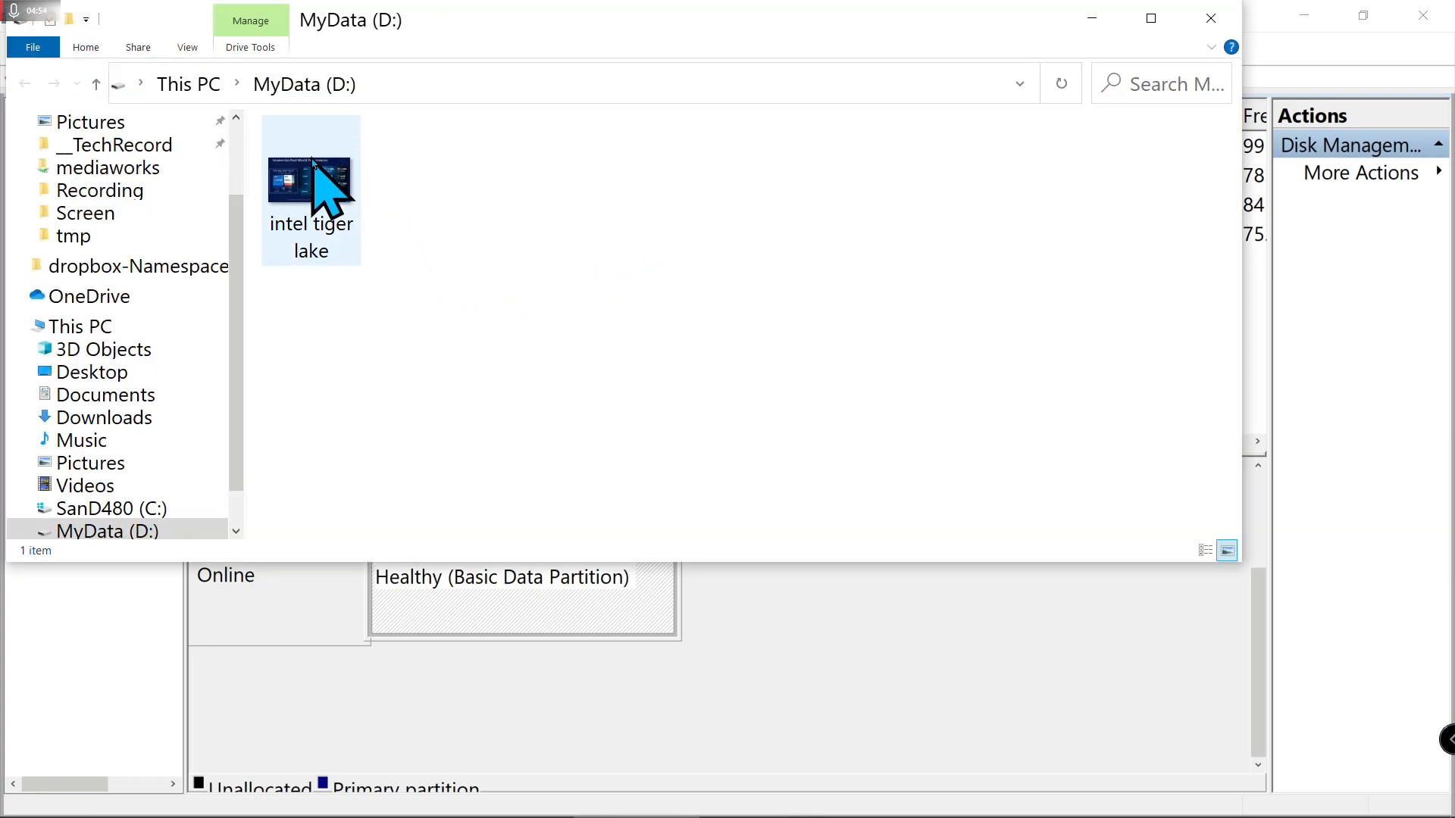
pyautogui.doubleClick(311, 176)
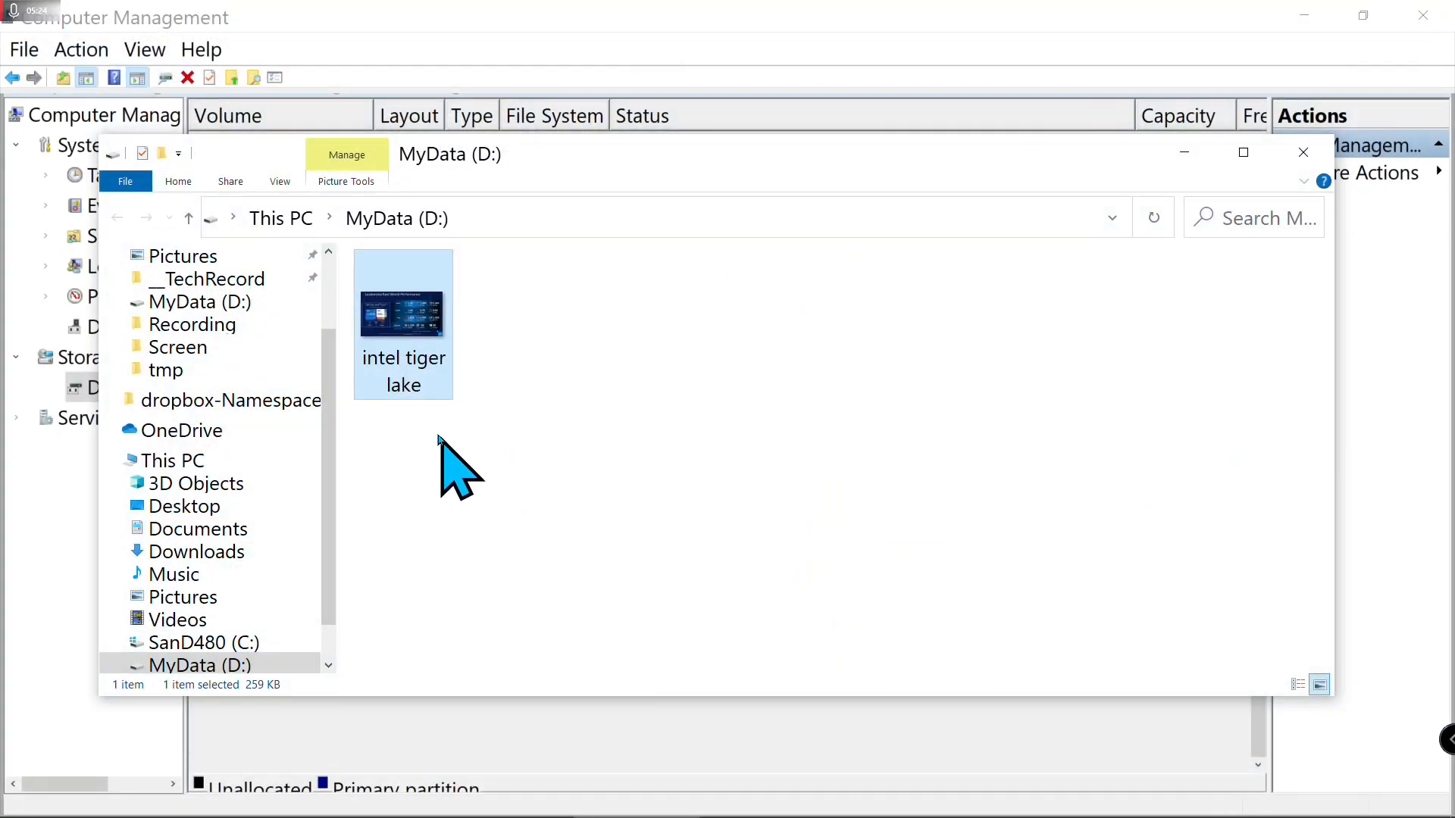
pyautogui.doubleClick(403, 312)
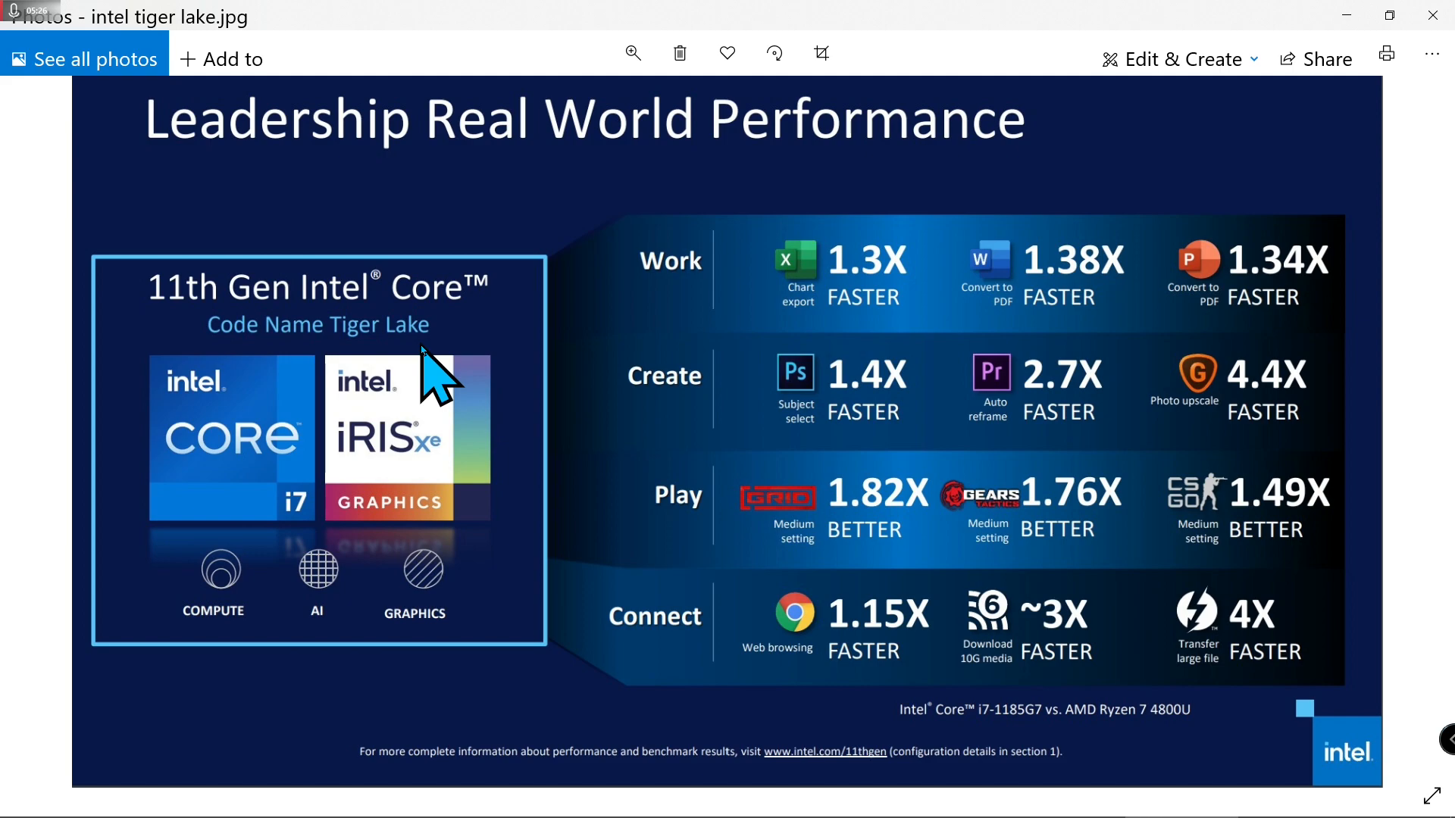
pyautogui.moveTo(509, 306)
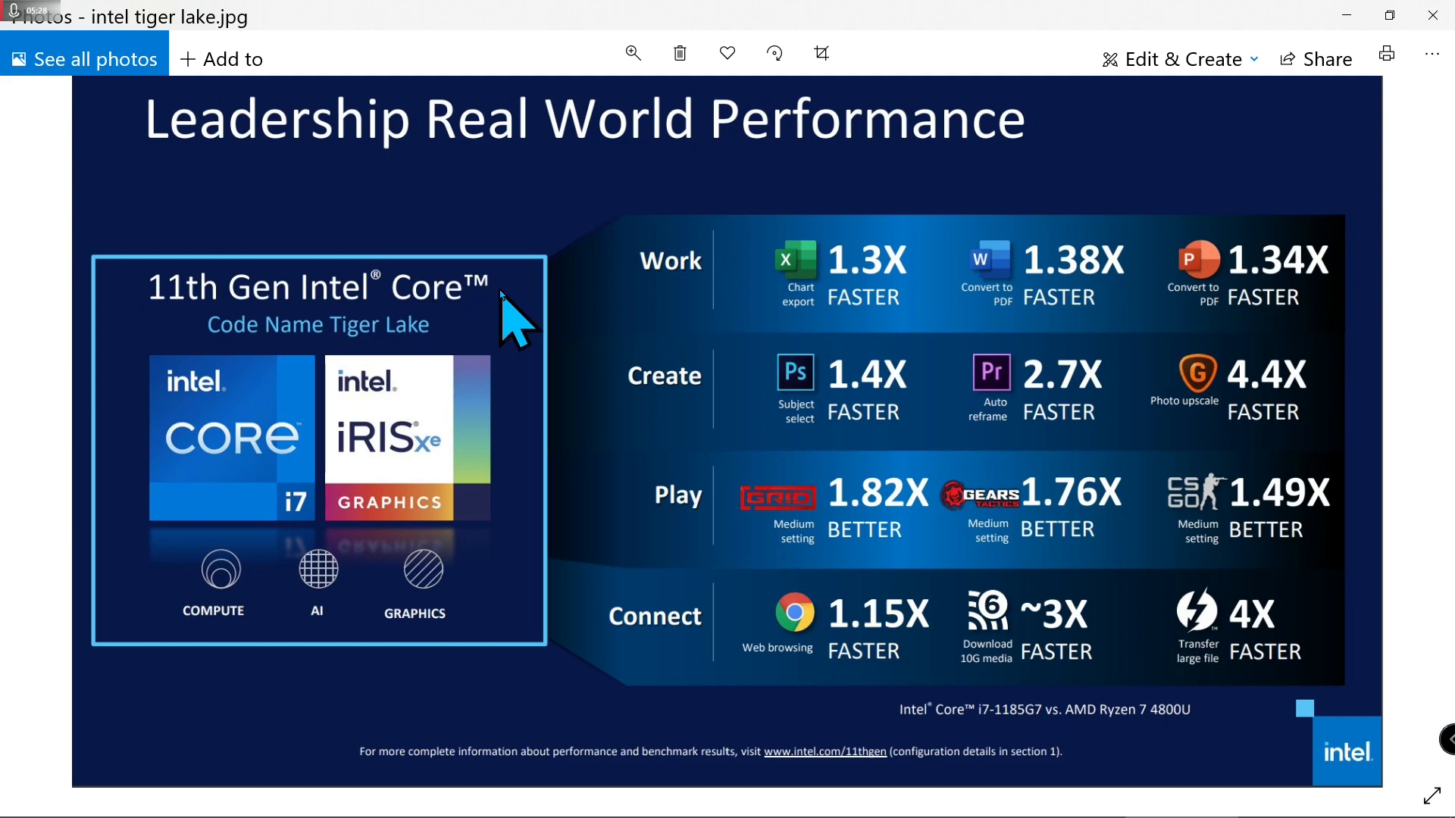